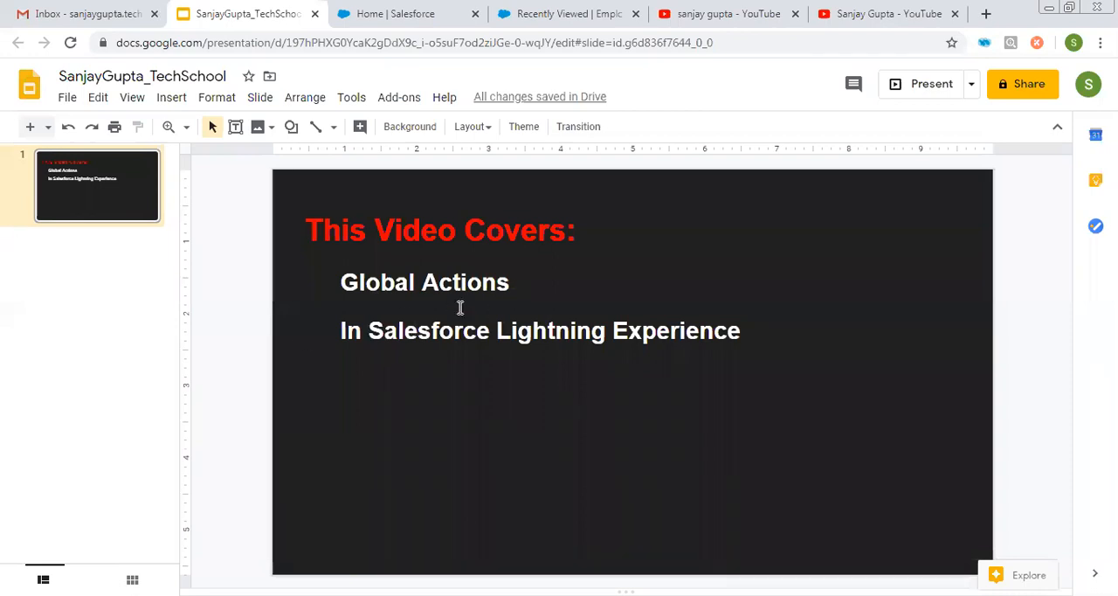
mouse_move(434, 300)
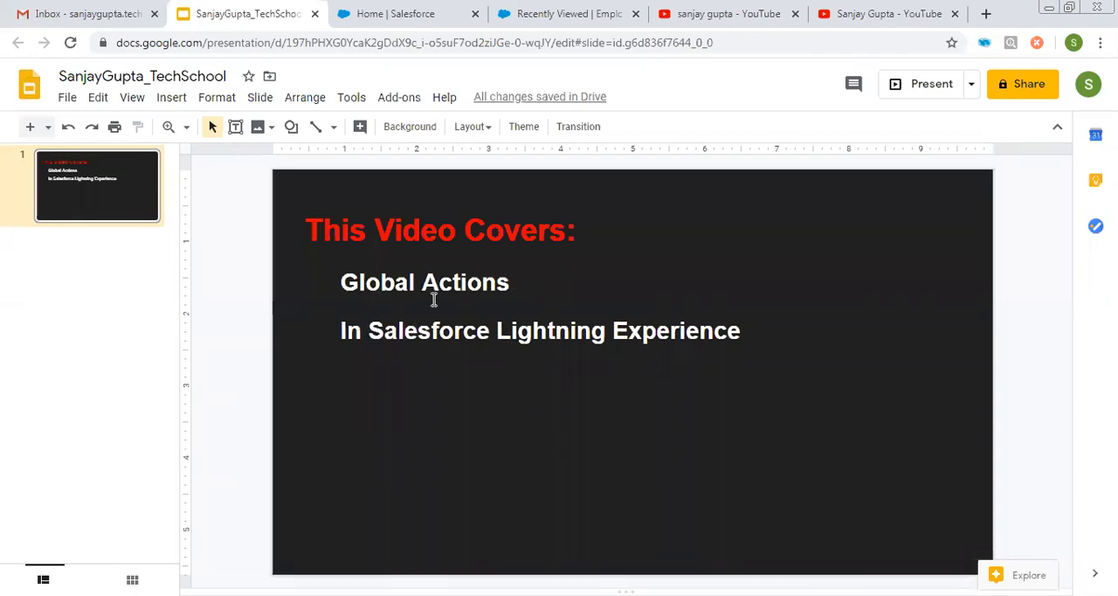
mouse_move(671, 366)
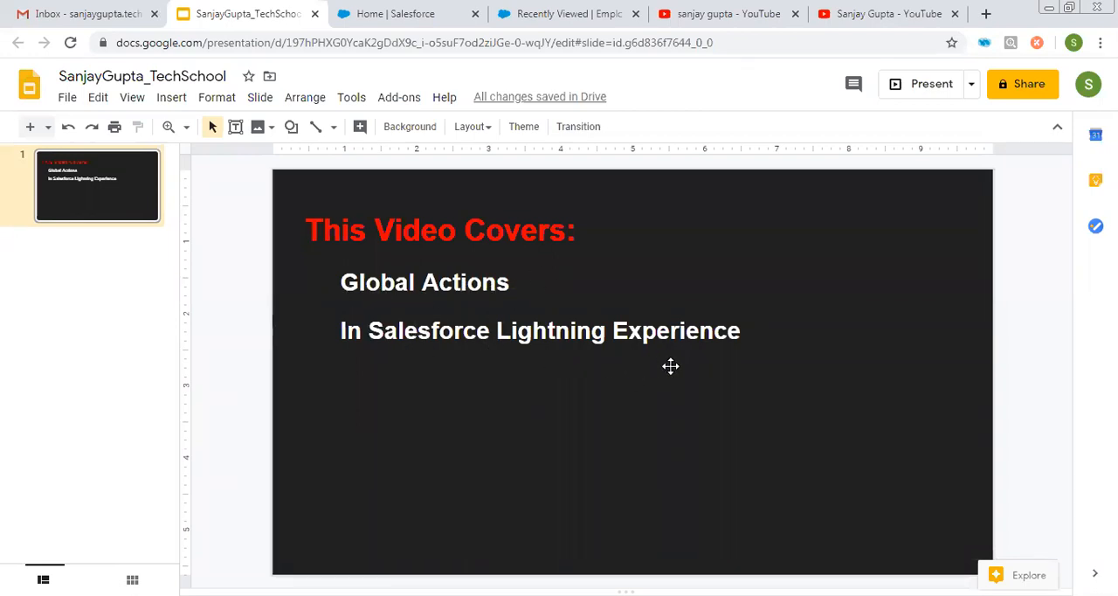
Switch to the YouTube tab showing the Sanjay Gupta channel results.
left_click(724, 14)
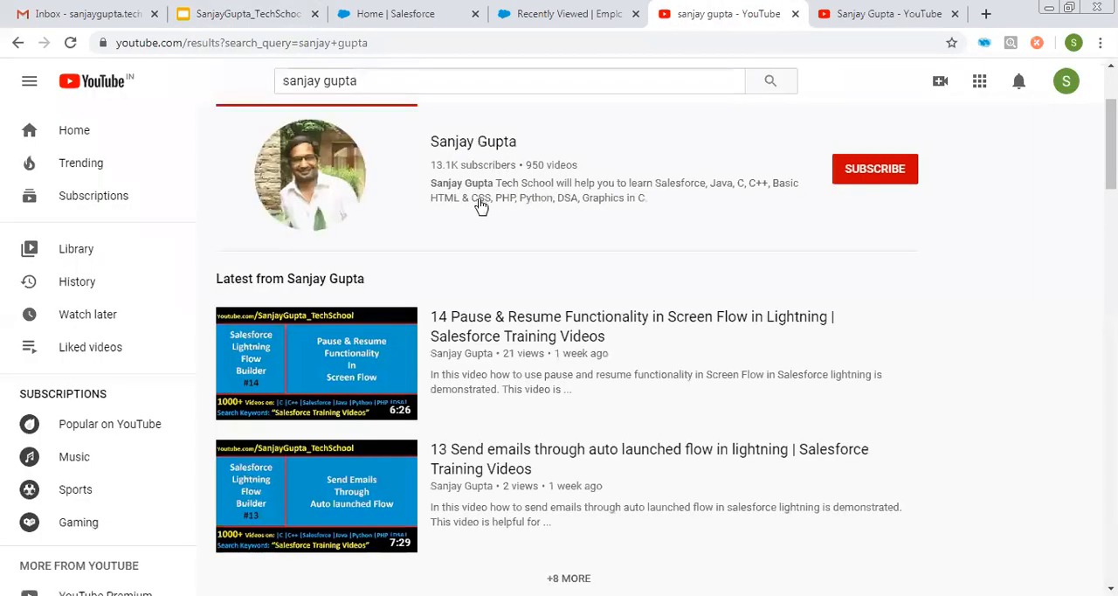
mouse_move(362, 179)
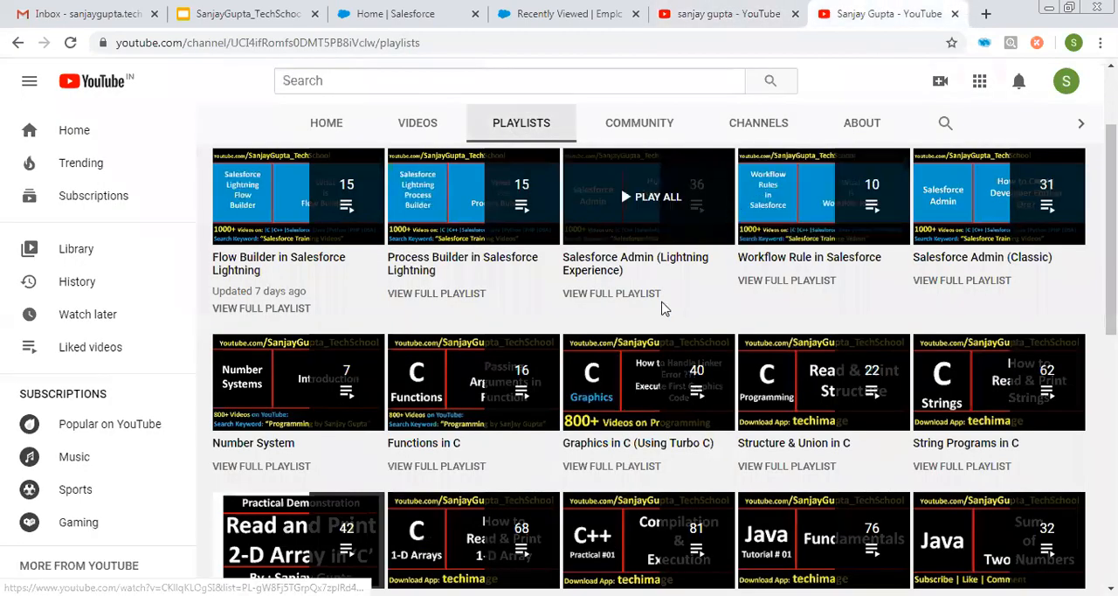
mouse_move(690, 306)
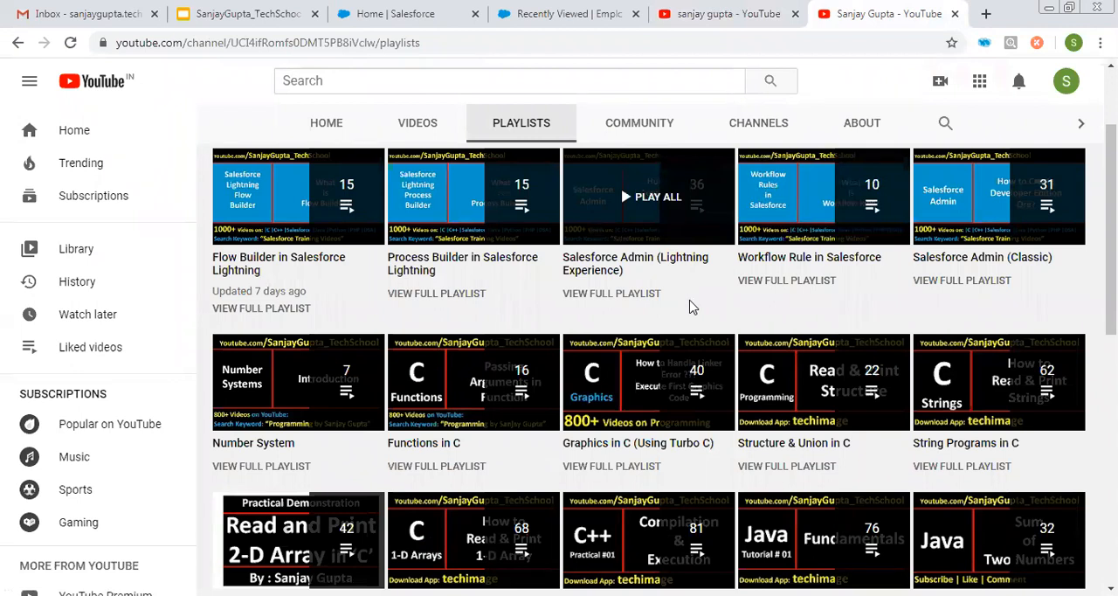
Find 'global' in Setup Quick Find and go to the Global Actions page.
left_click(391, 14)
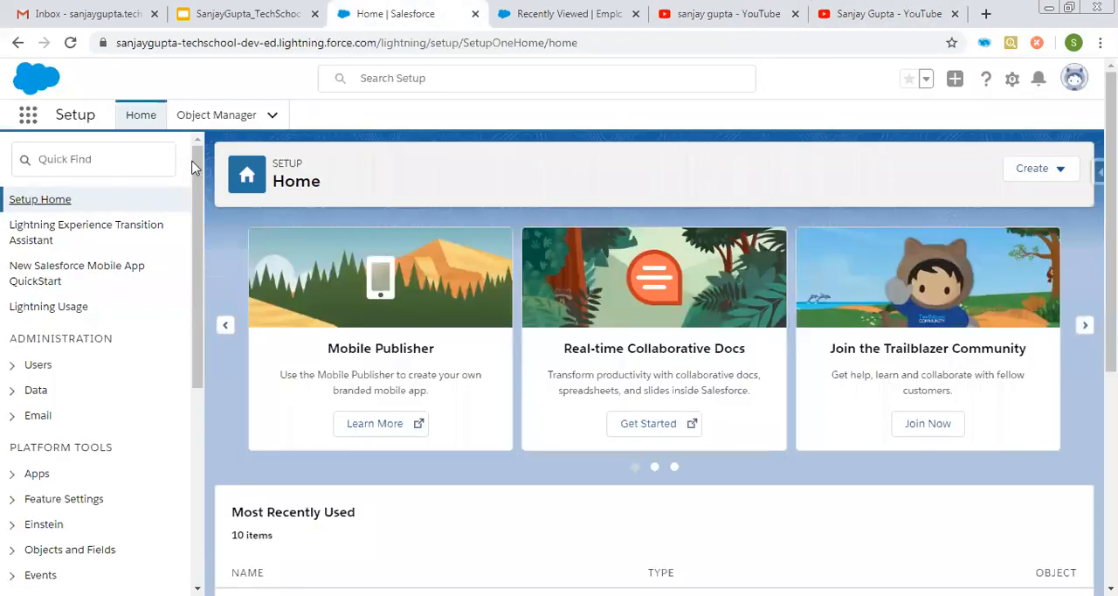
left_click(94, 159)
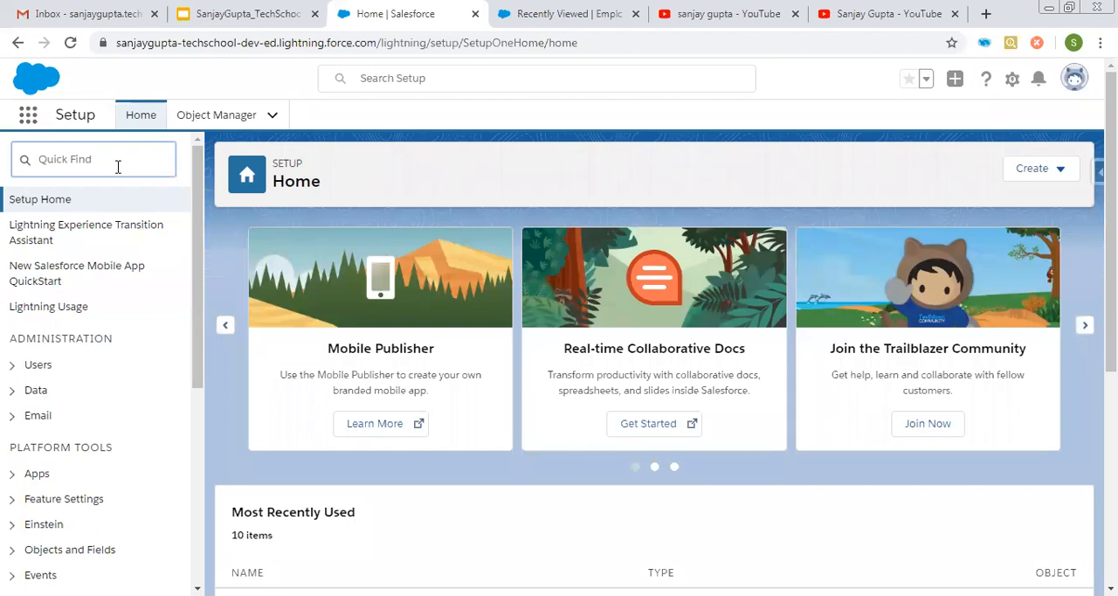
type("global")
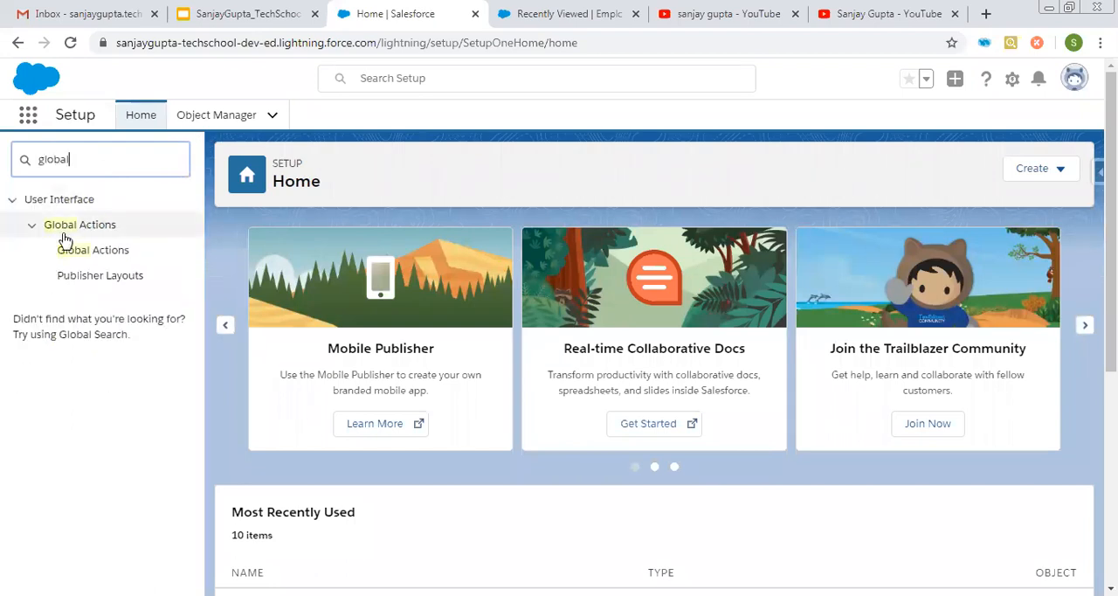
mouse_move(100, 276)
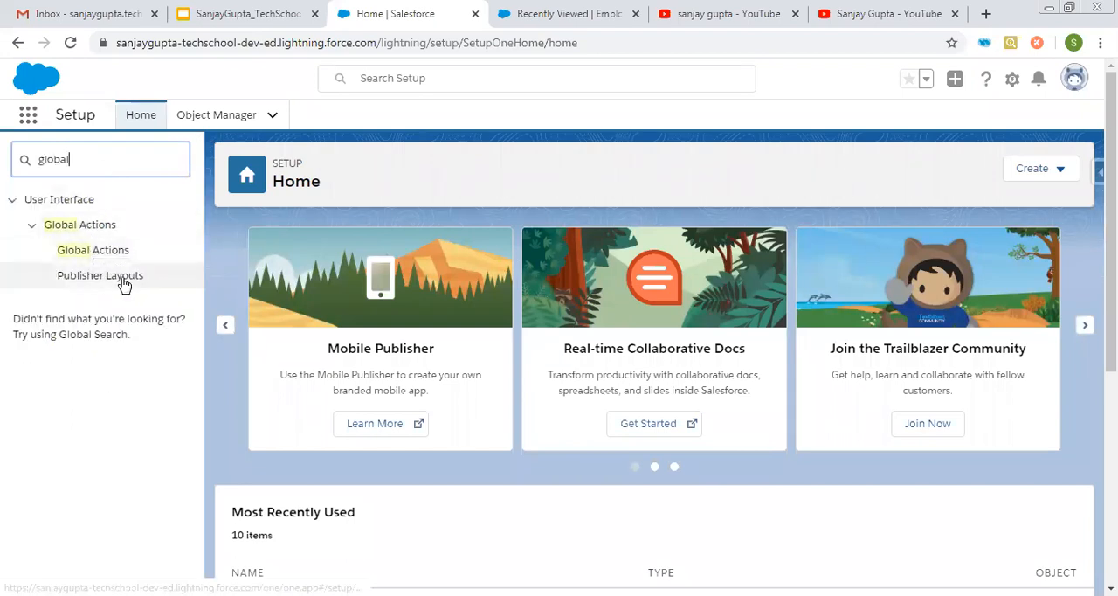
mouse_move(99, 280)
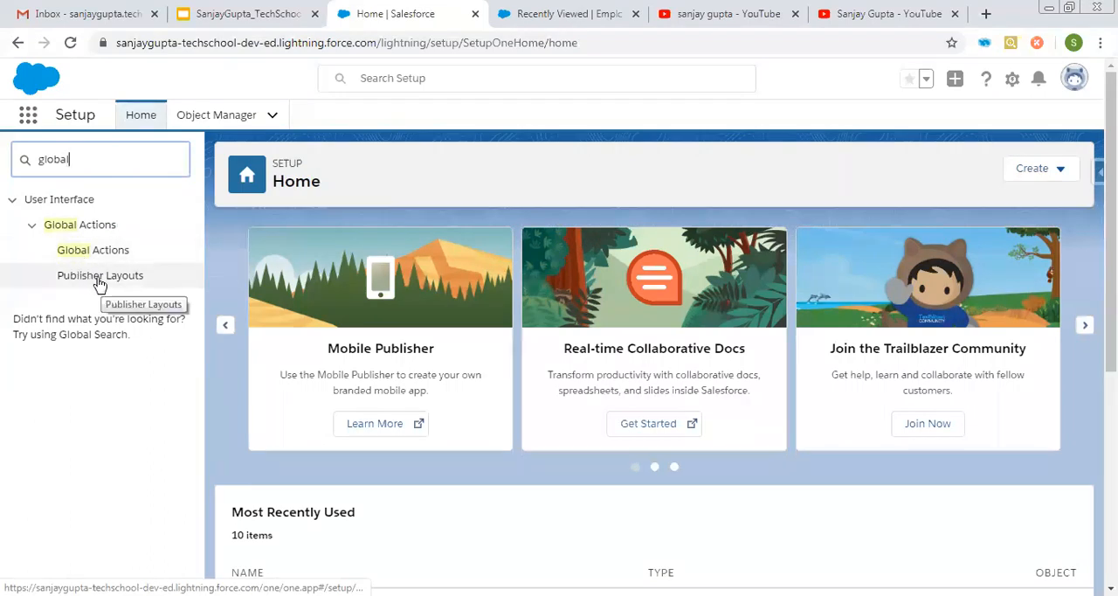
left_click(92, 250)
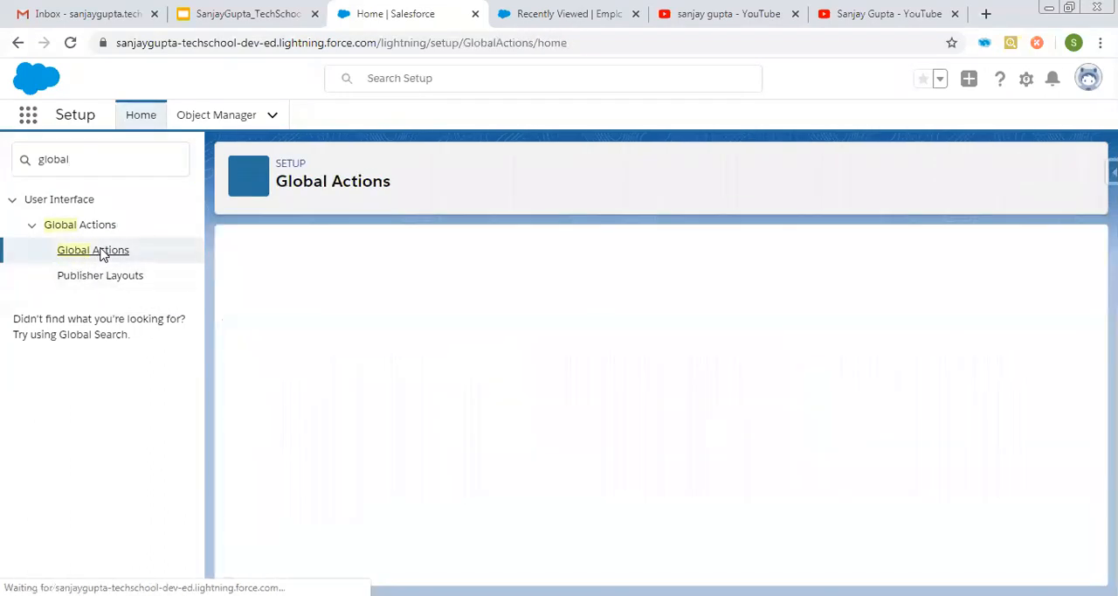
left_click(92, 250)
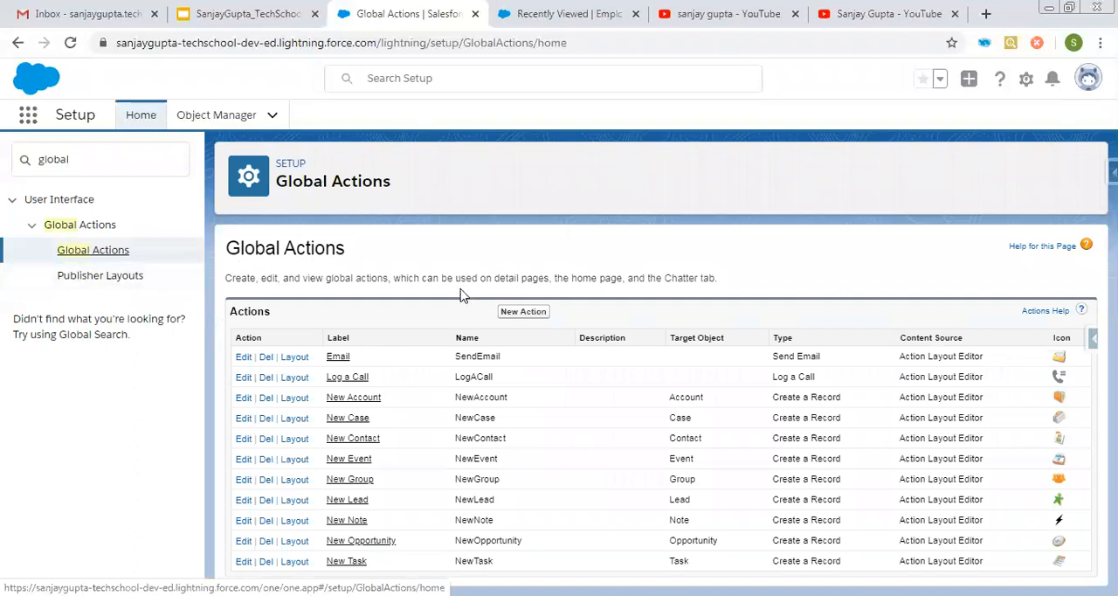
mouse_move(539, 404)
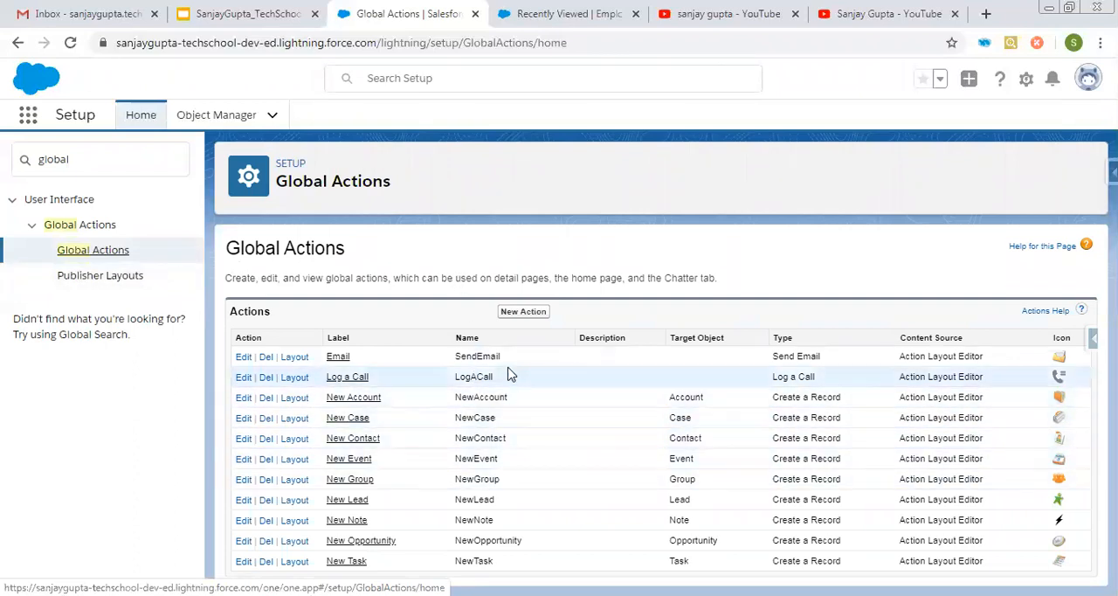
mouse_move(425, 301)
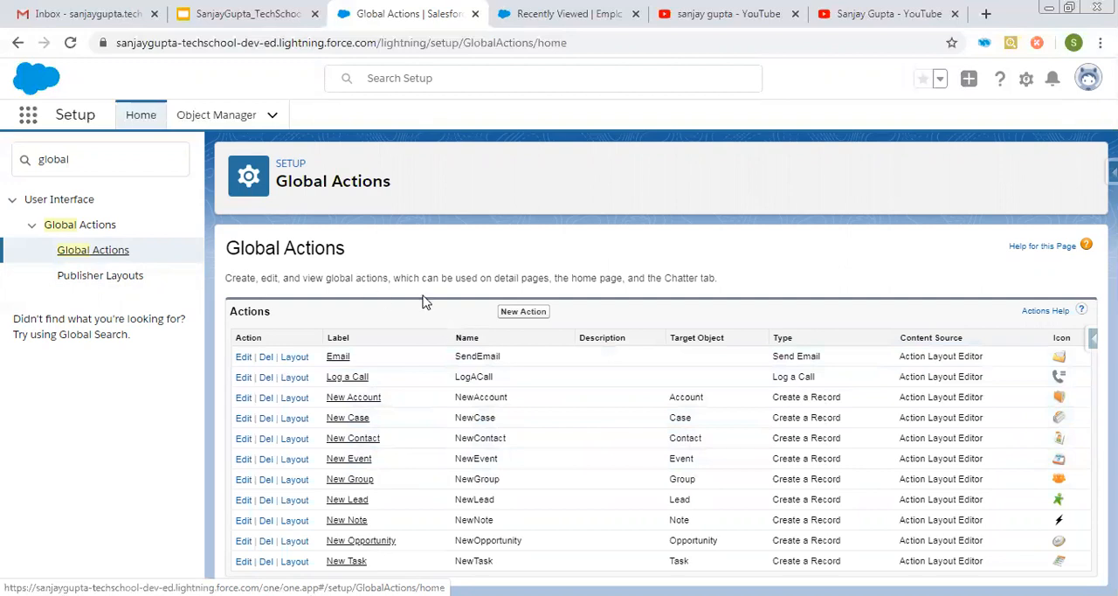
mouse_move(263, 281)
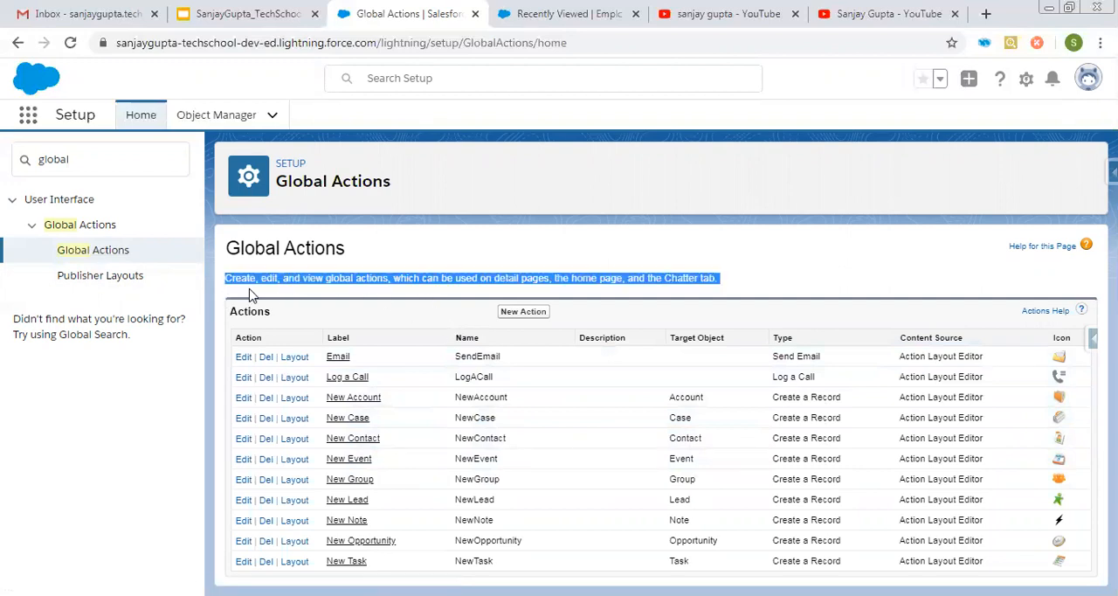
mouse_move(677, 297)
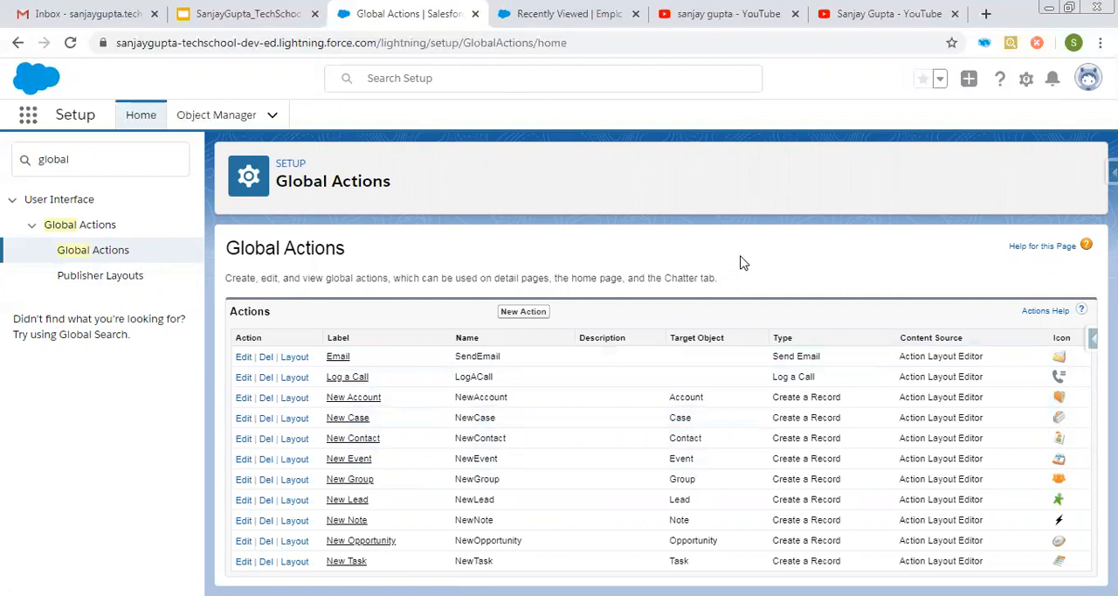
mouse_move(957, 96)
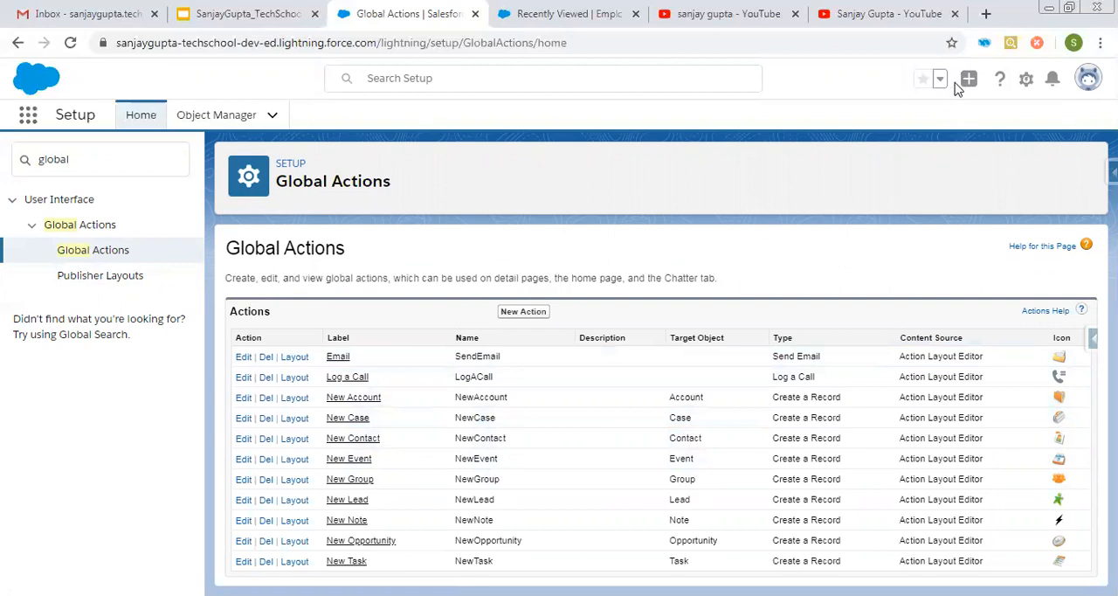
left_click(968, 78)
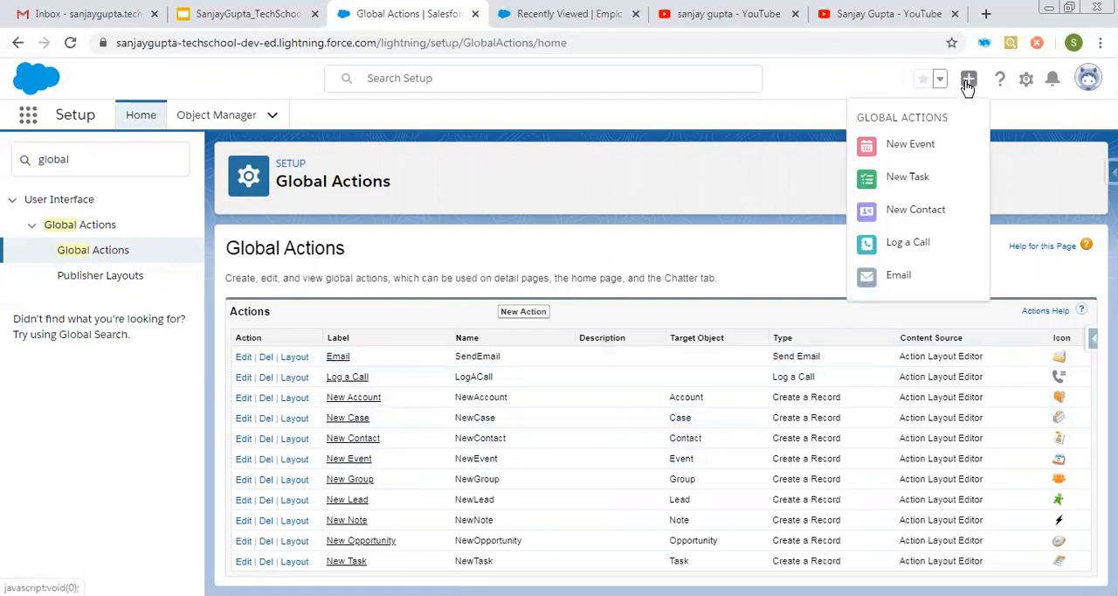
mouse_move(910, 143)
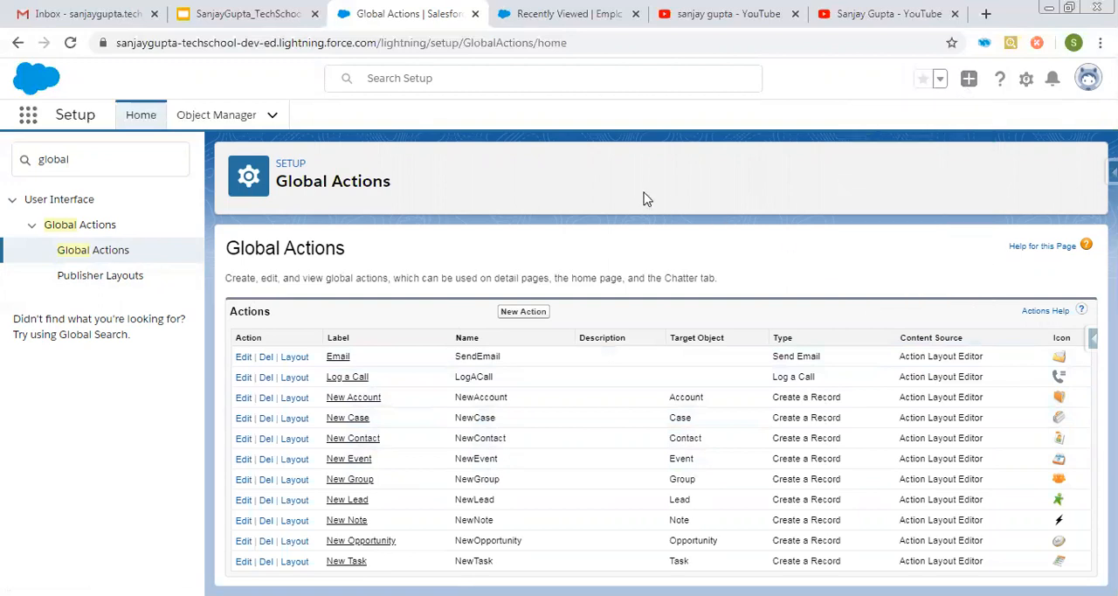
mouse_move(949, 114)
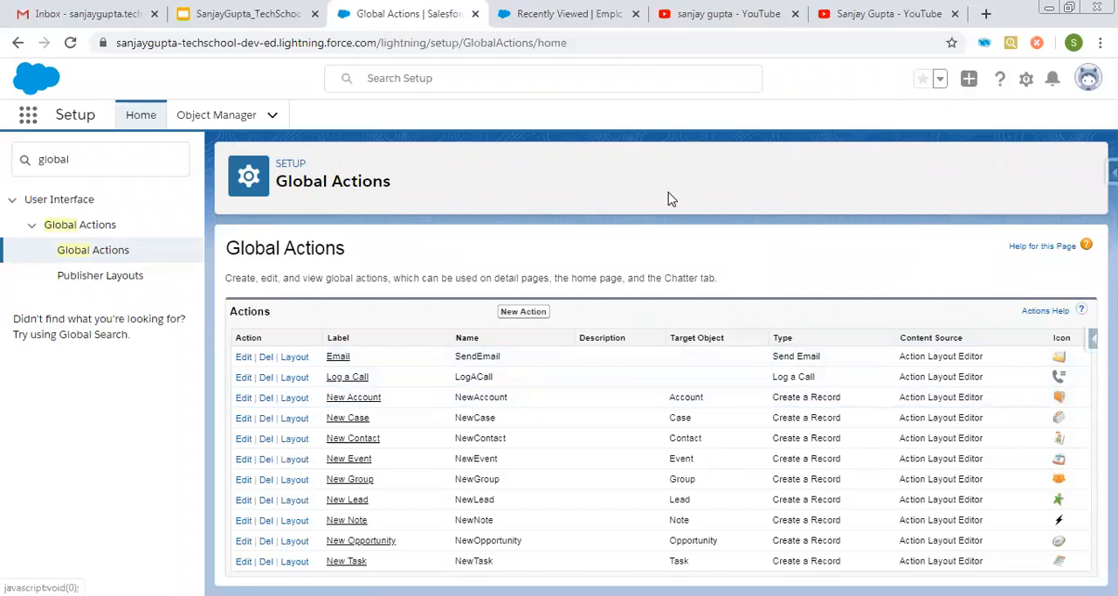
mouse_move(609, 272)
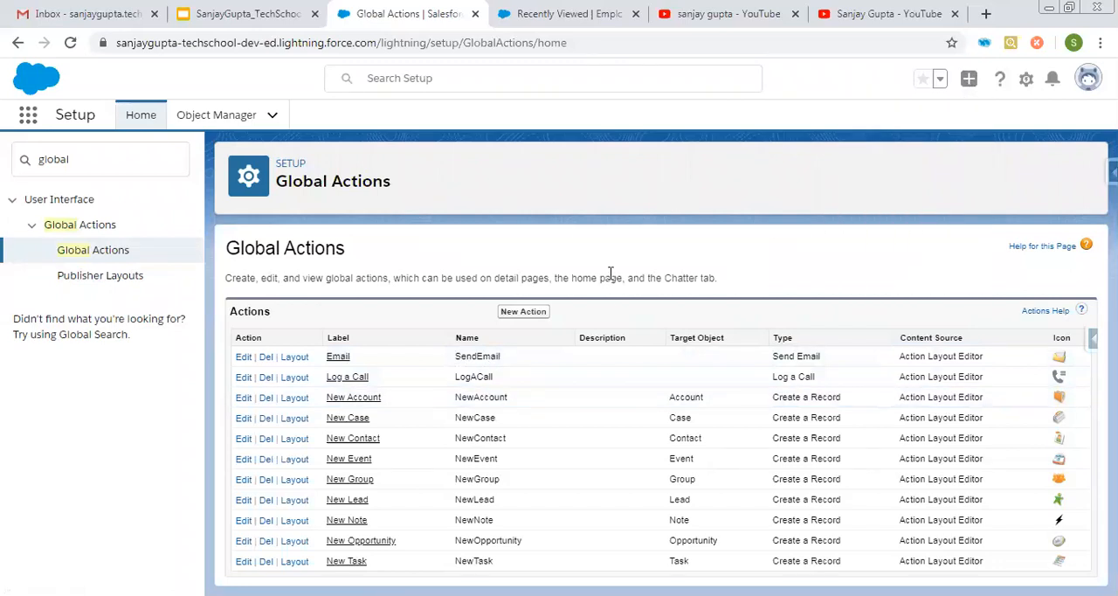
mouse_move(550, 277)
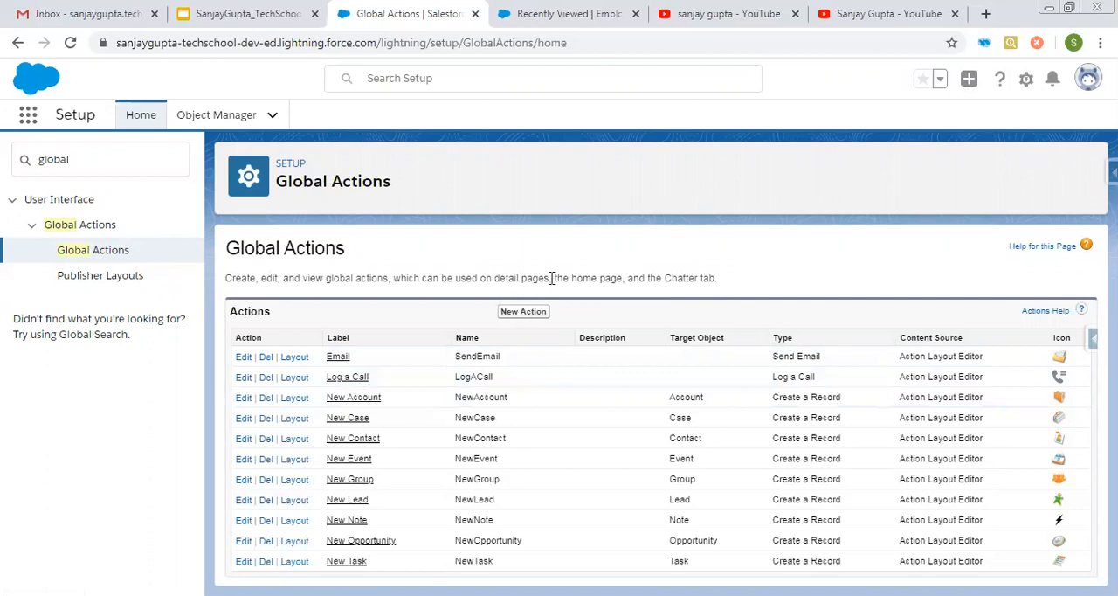
mouse_move(481, 256)
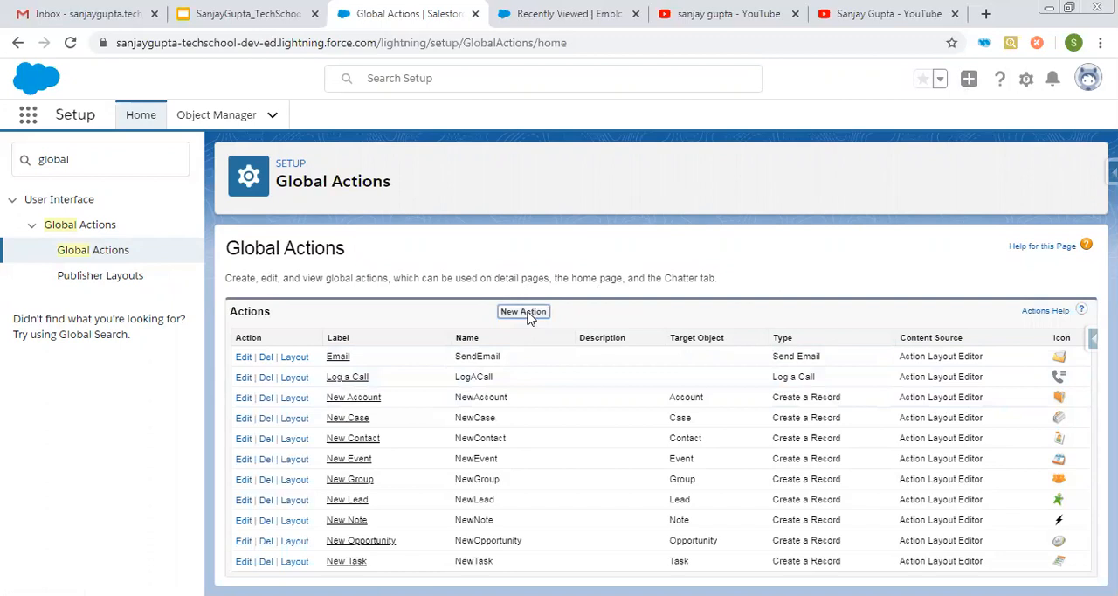
Start a new global action of type Create a Record targeting the Employee object.
left_click(523, 311)
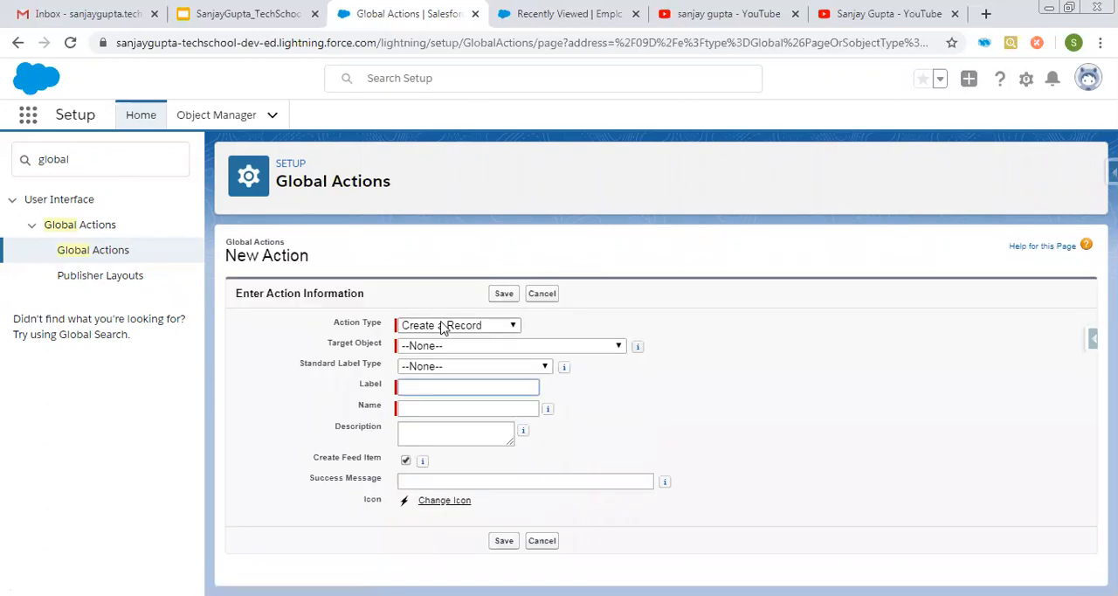
left_click(457, 325)
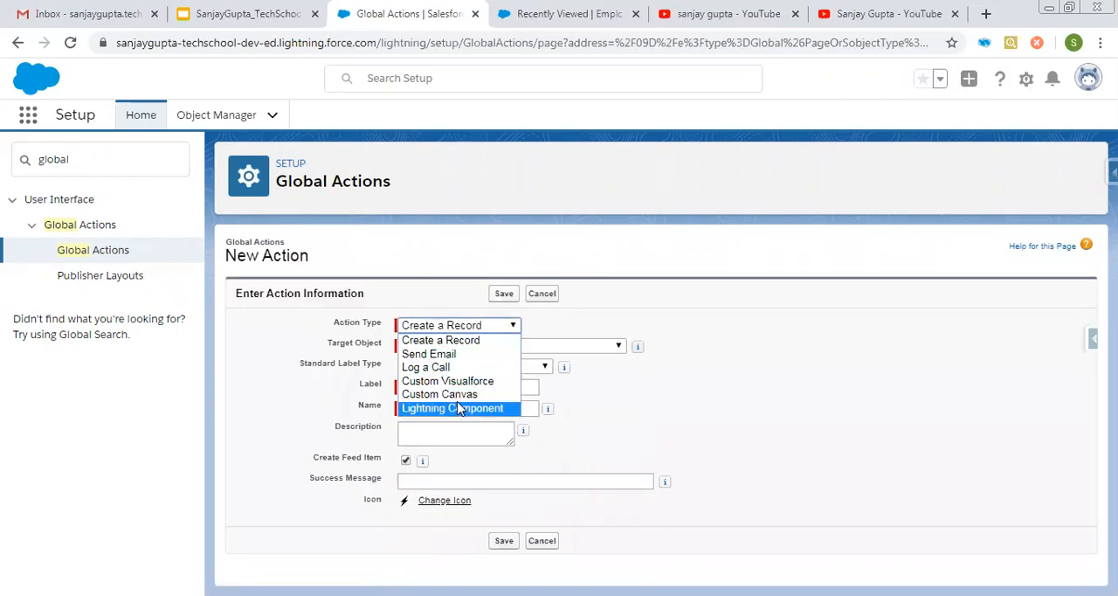
left_click(440, 340)
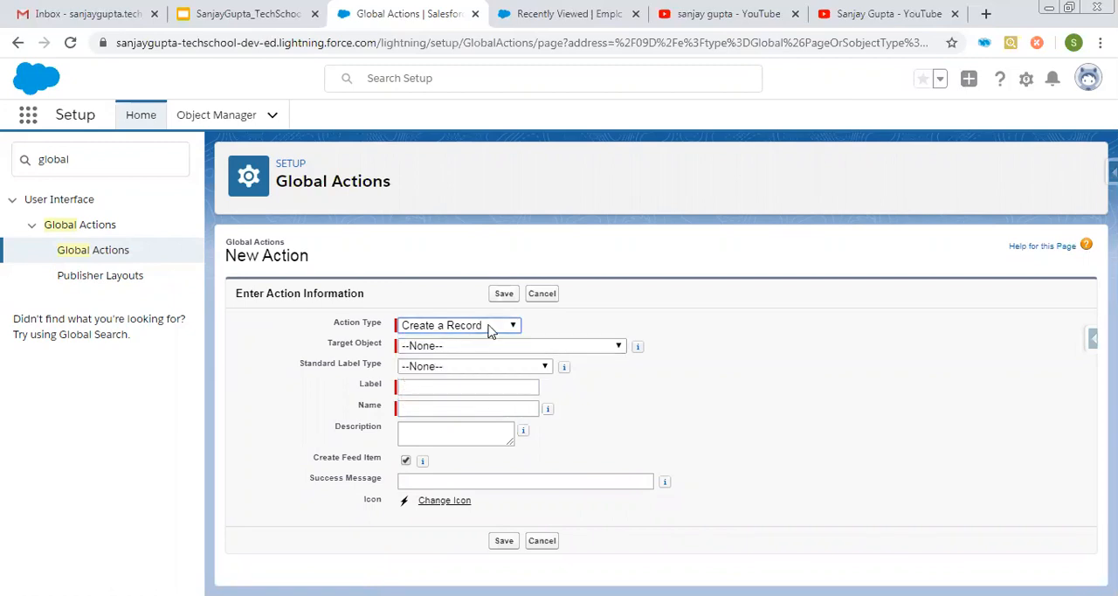
left_click(508, 345)
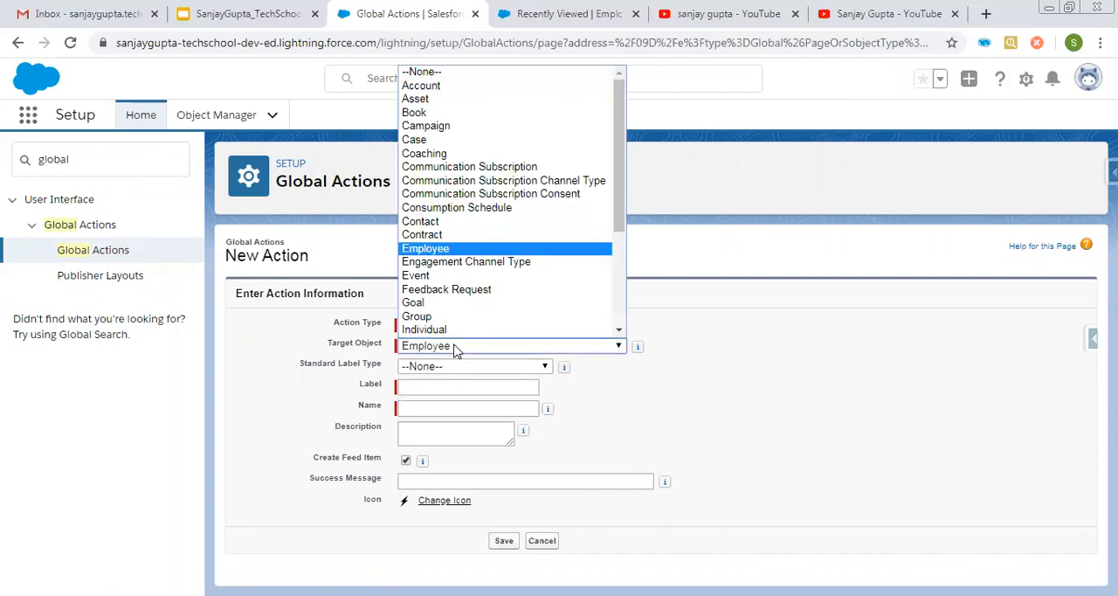
left_click(425, 248)
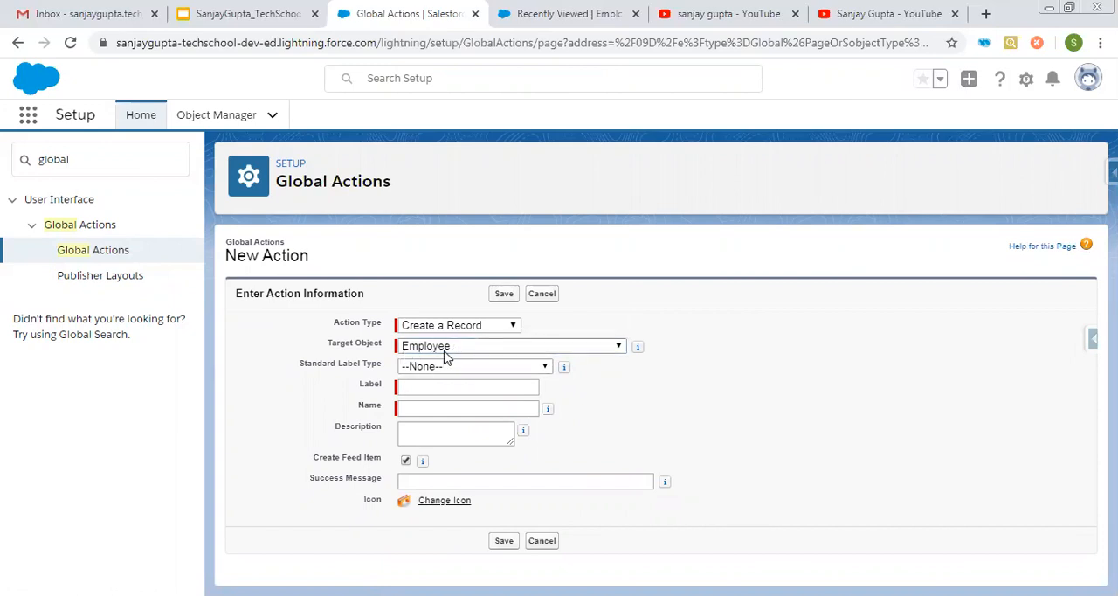
Label the action 'Create Employee' and turn off Create Feed Item.
left_click(466, 386)
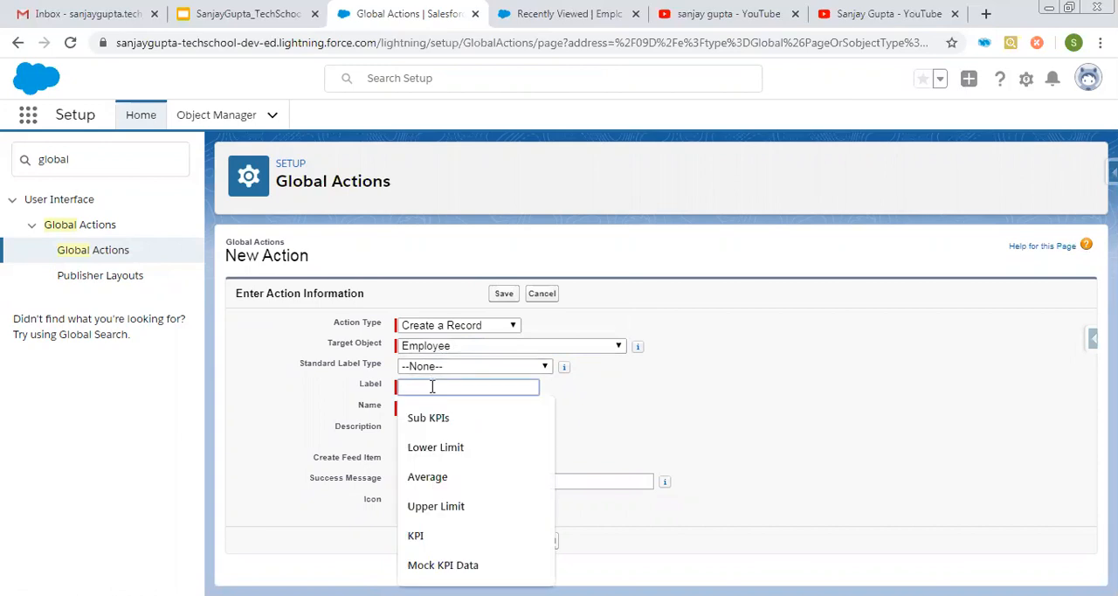
type("Create Employee")
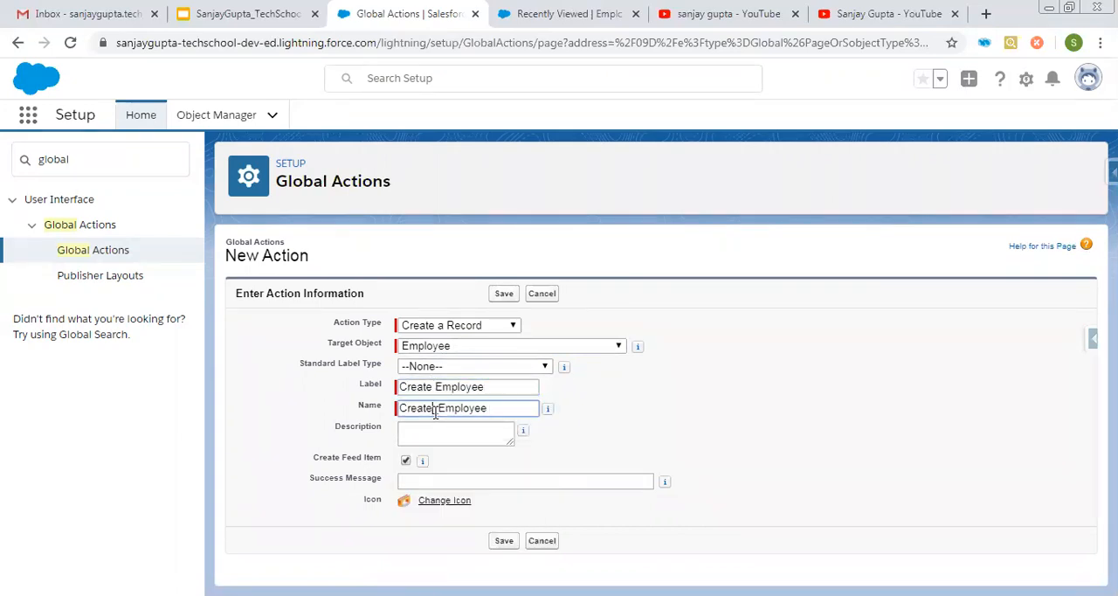
mouse_move(423, 461)
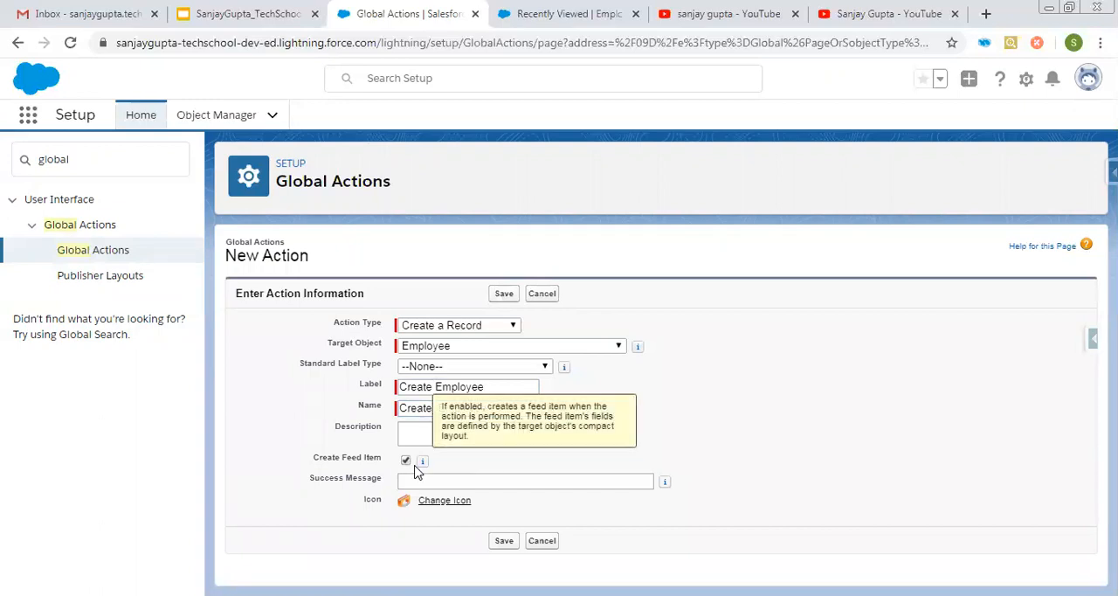
left_click(406, 461)
type("New Employee Record is Created!")
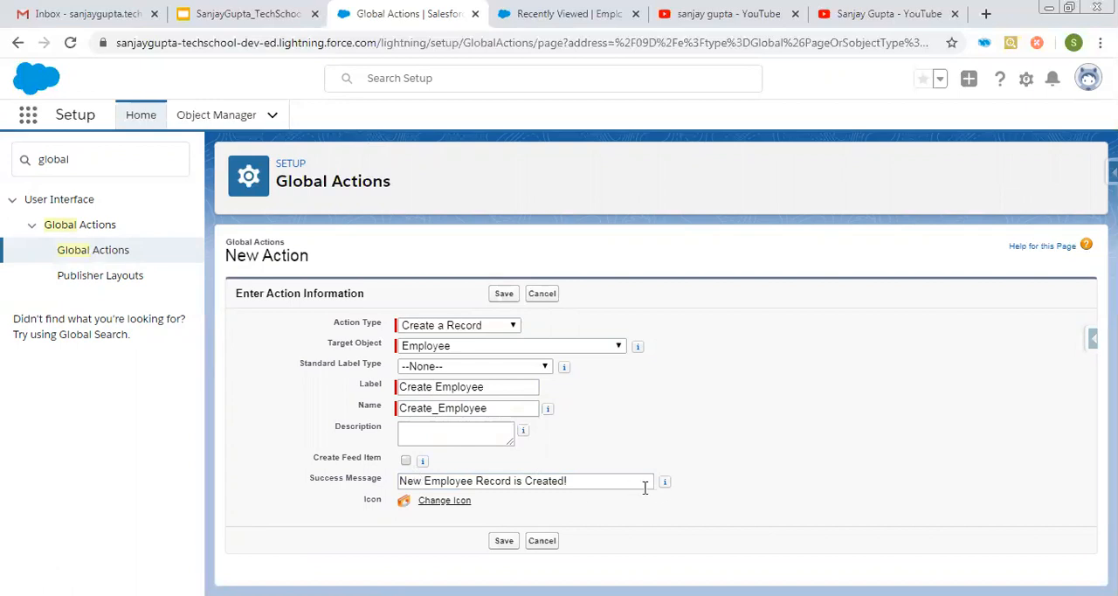
mouse_move(665, 482)
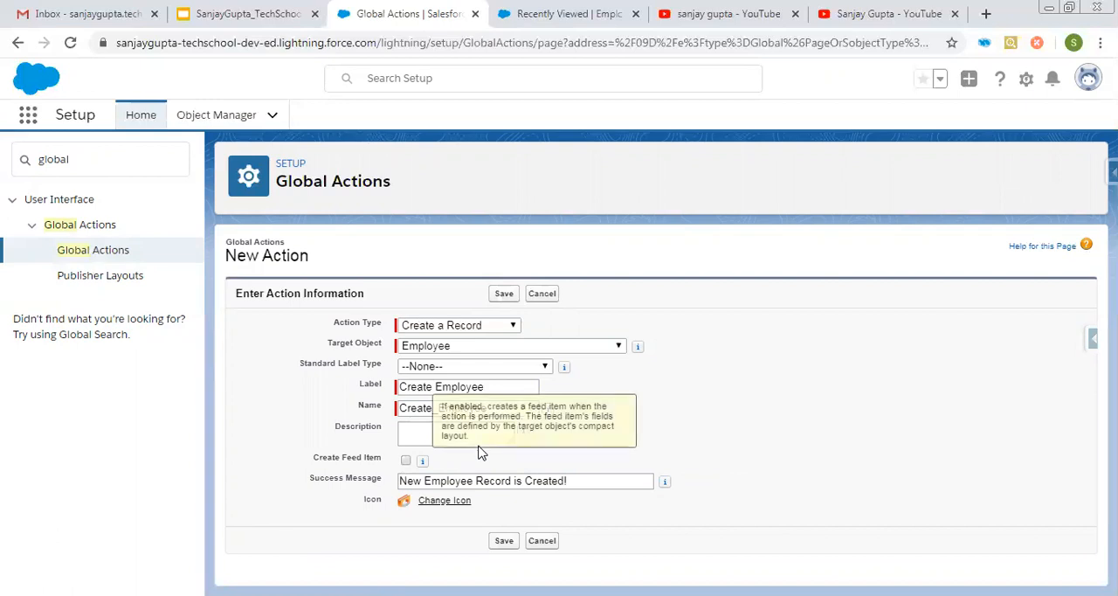
mouse_move(351, 491)
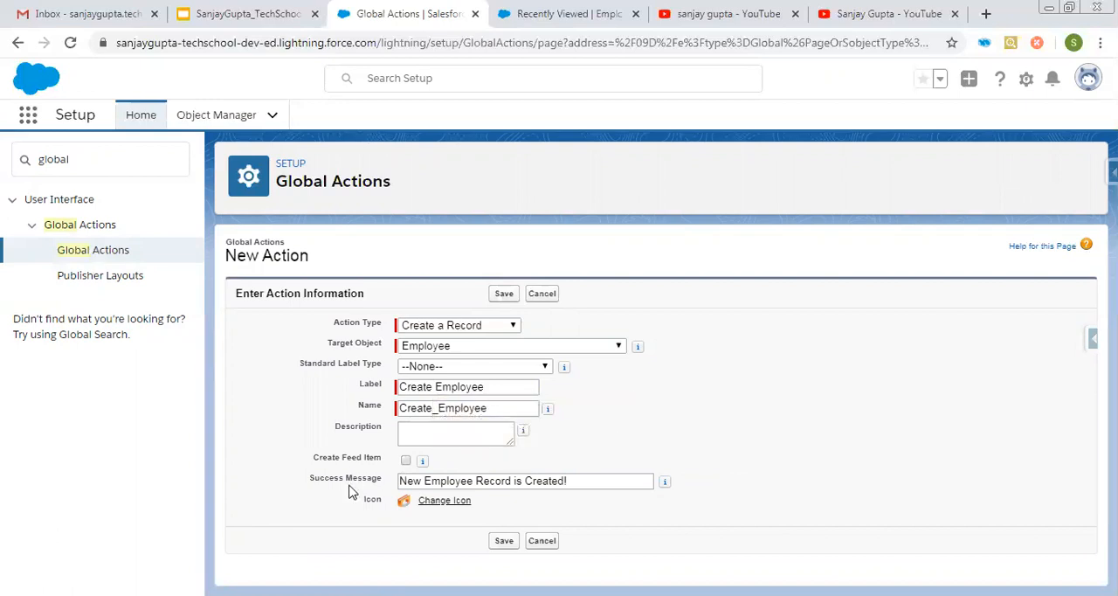
mouse_move(329, 503)
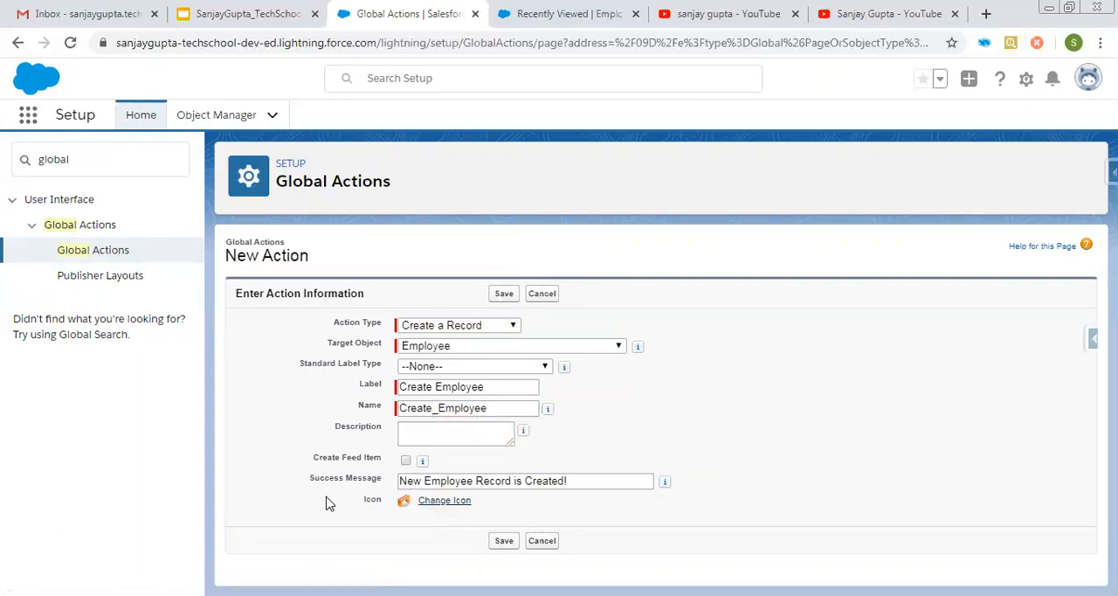
mouse_move(494, 535)
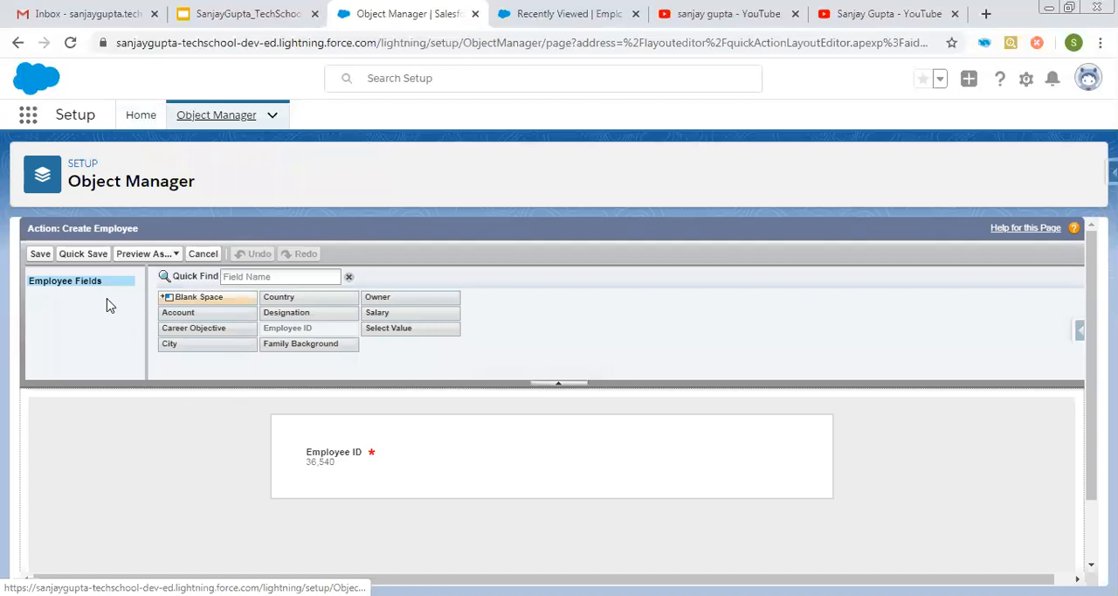
mouse_move(221, 241)
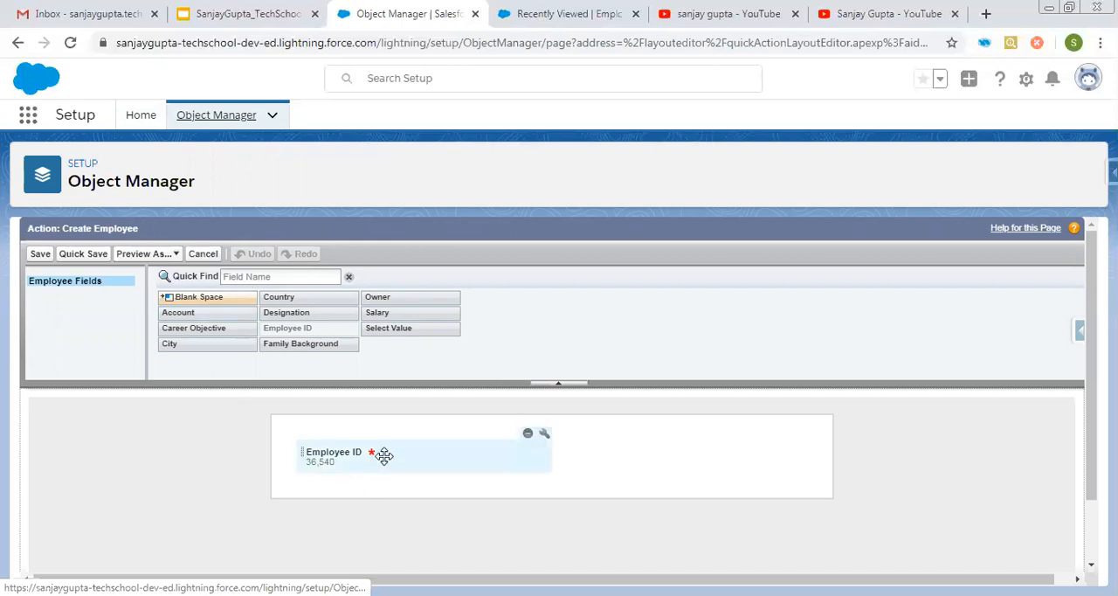
mouse_move(383, 456)
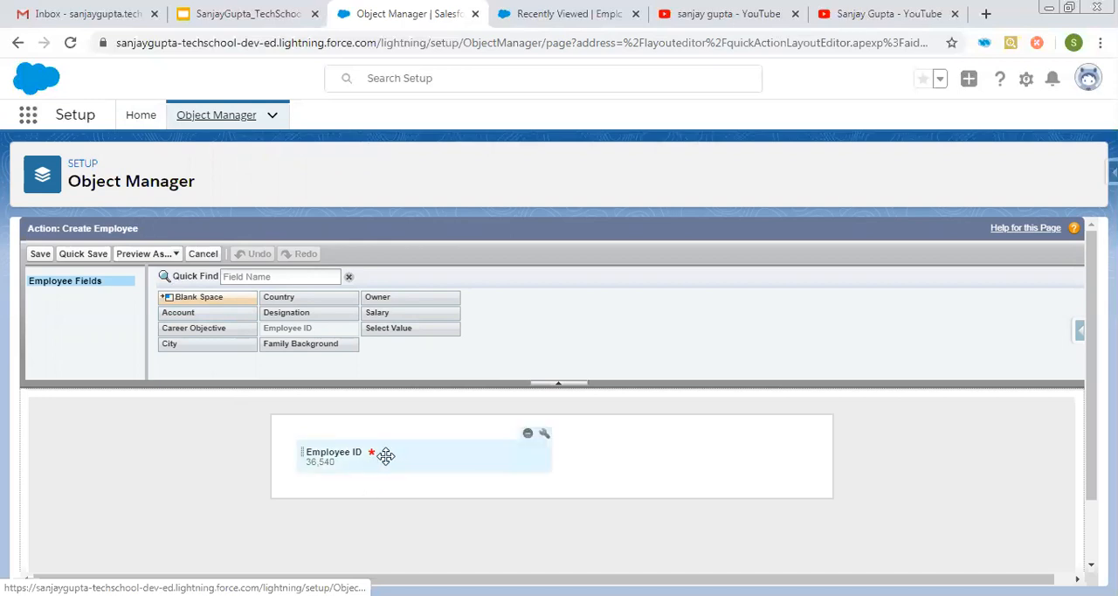
mouse_move(416, 441)
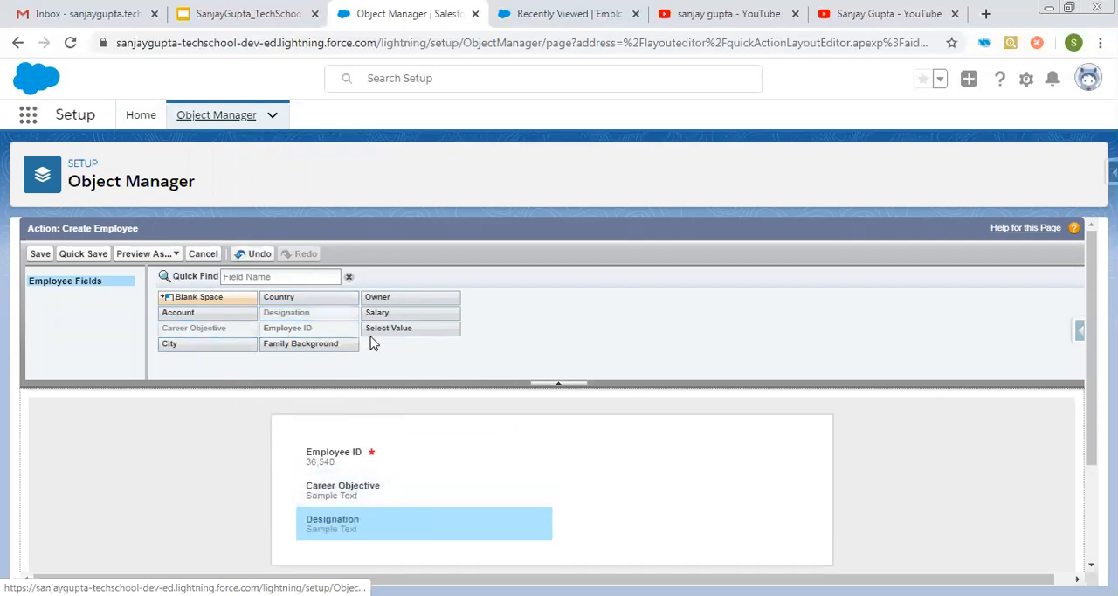
Add Salary and Family Background to the action layout's right column.
left_click_drag(377, 312, 680, 455)
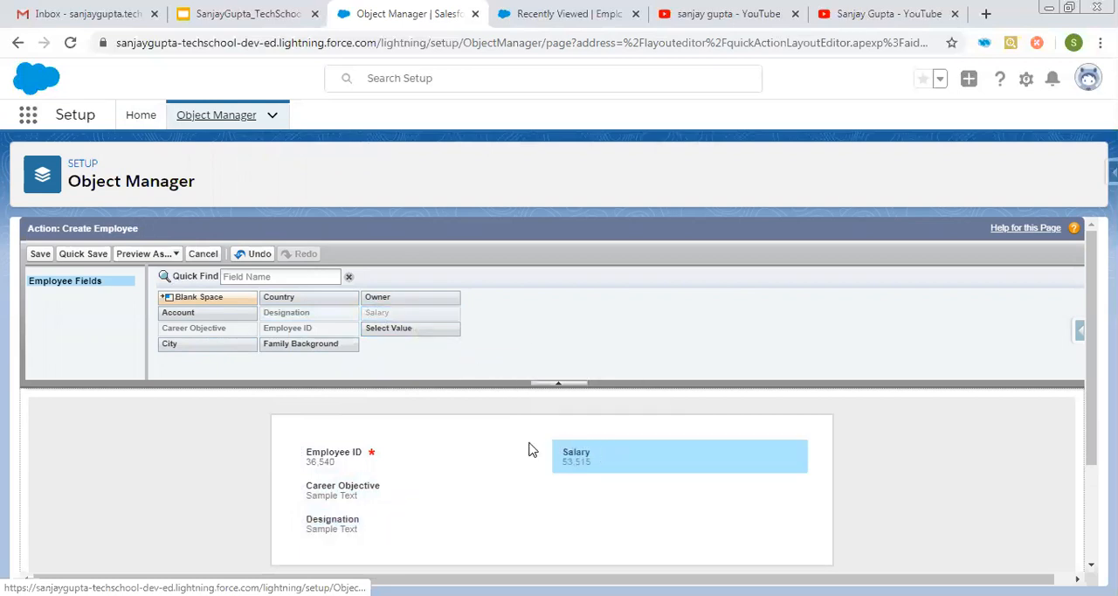
left_click_drag(301, 342, 584, 490)
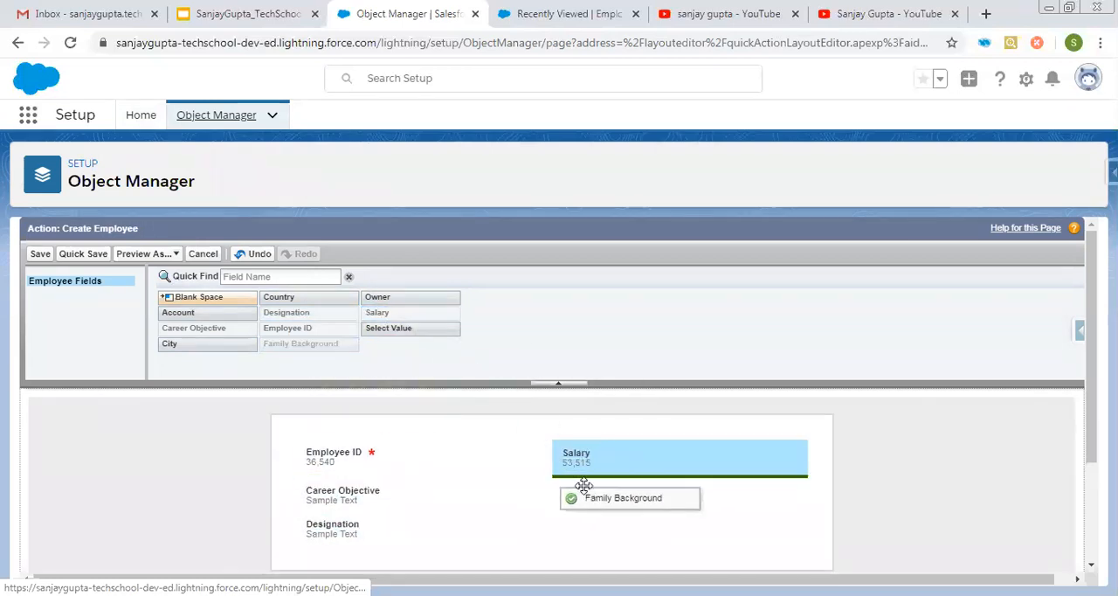
left_click_drag(300, 342, 623, 497)
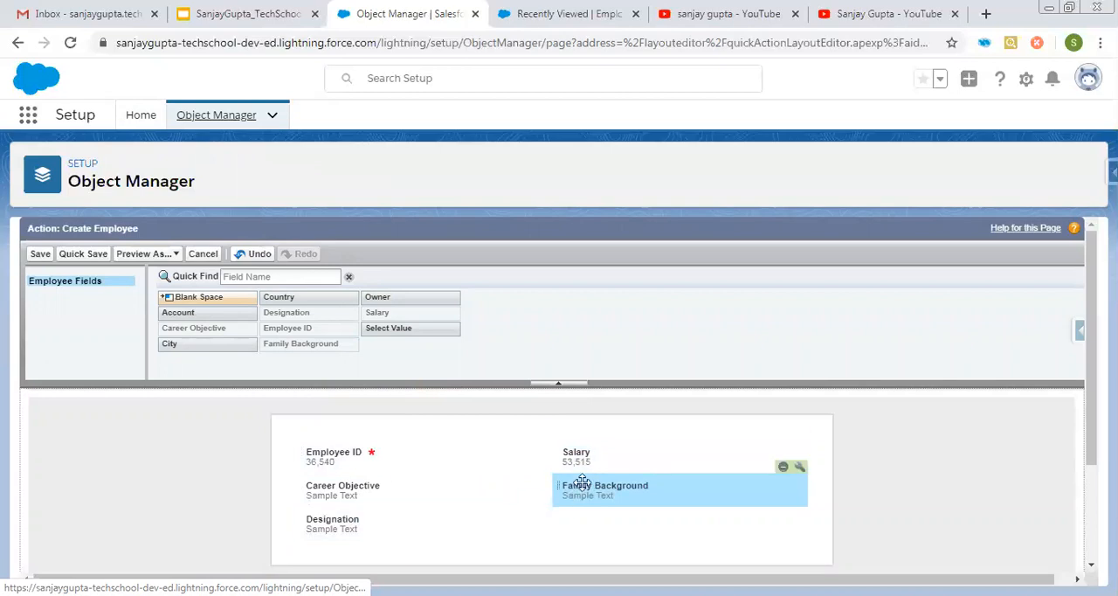
mouse_move(548, 456)
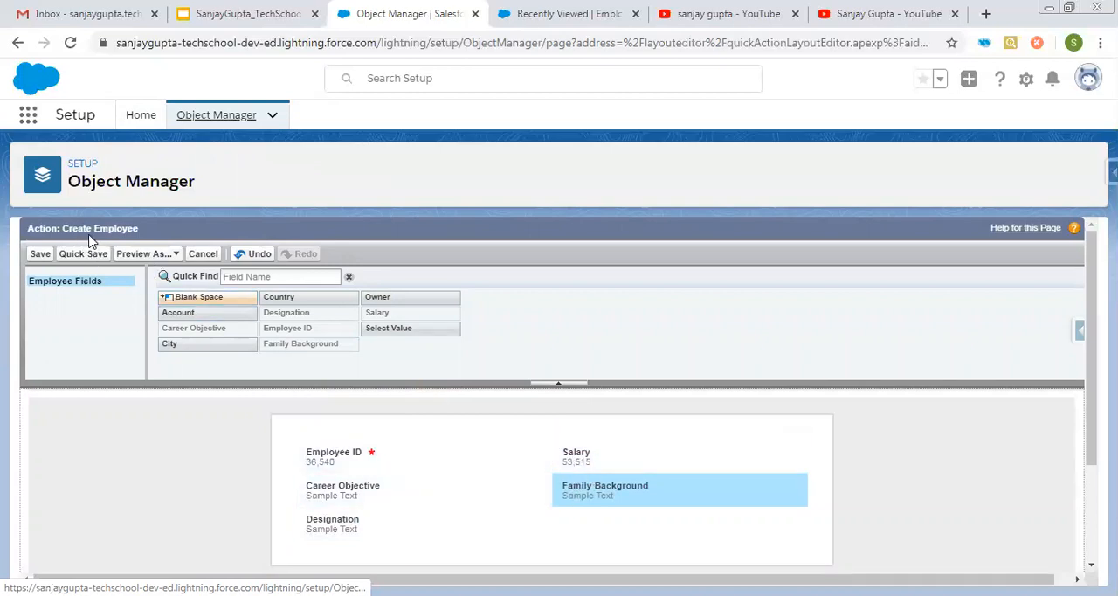
scroll("down", 3)
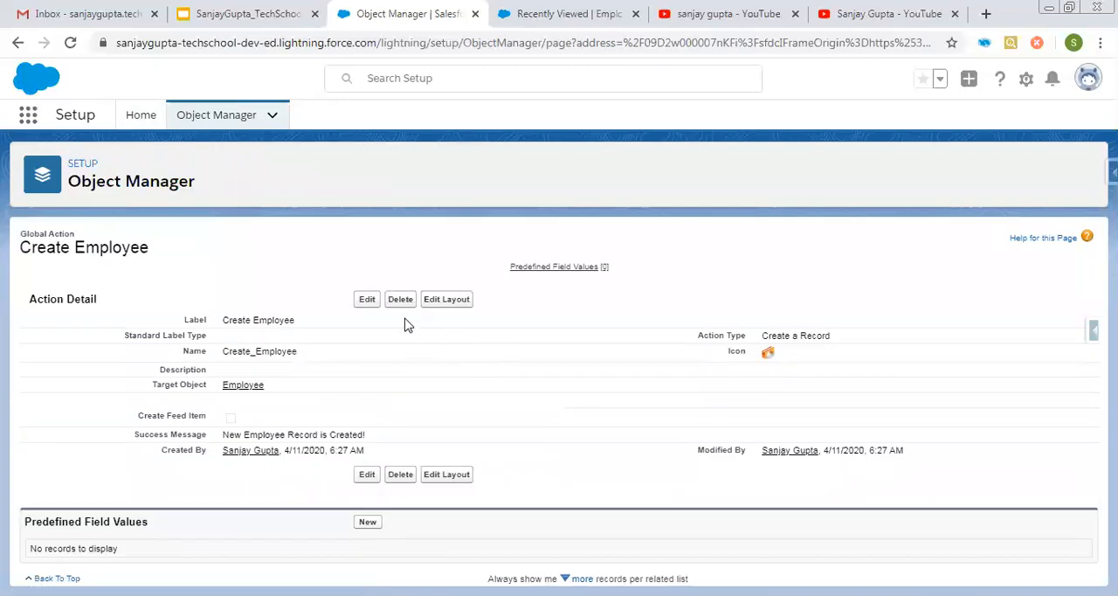
mouse_move(442, 316)
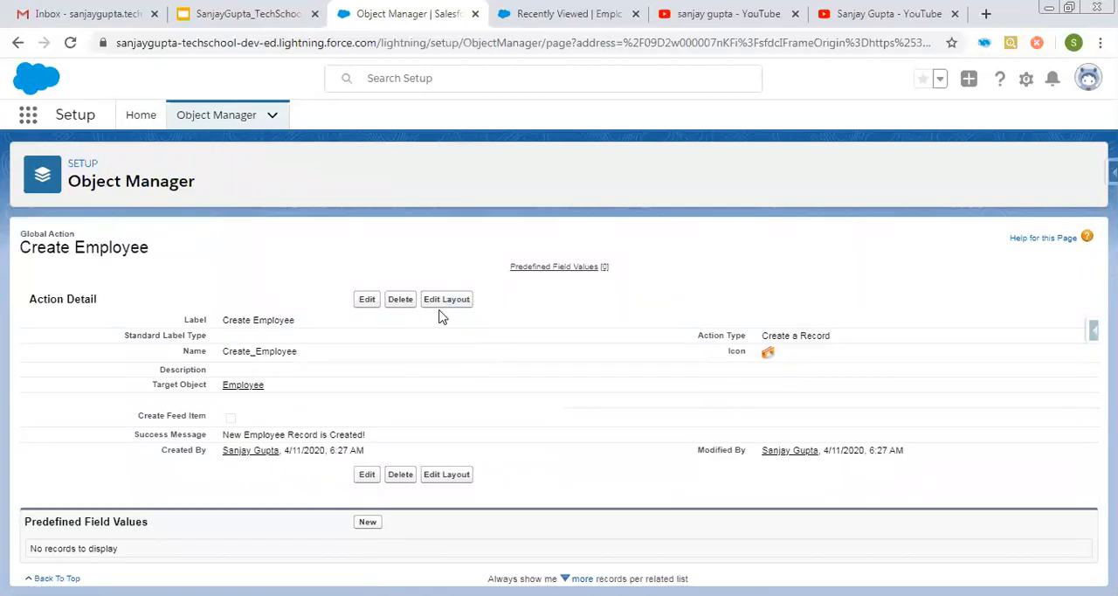
mouse_move(255, 216)
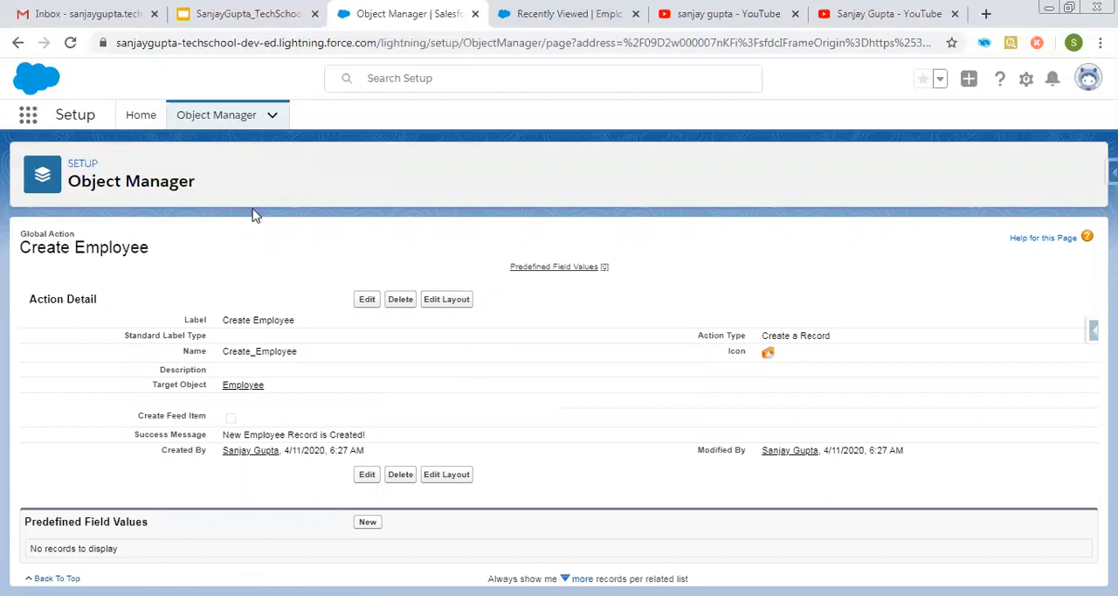
mouse_move(82, 165)
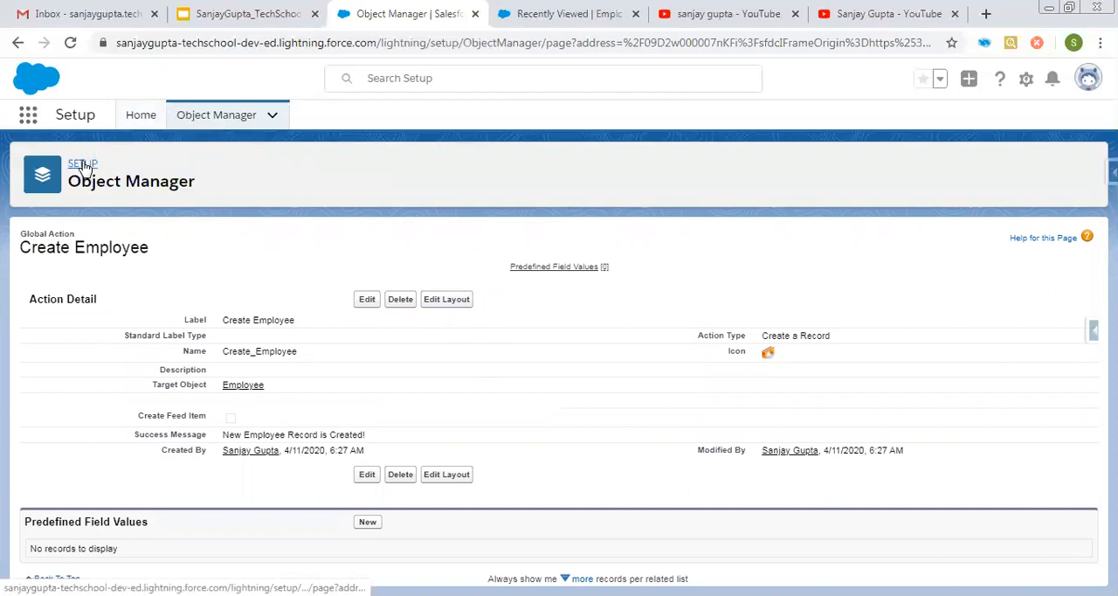
left_click(82, 164)
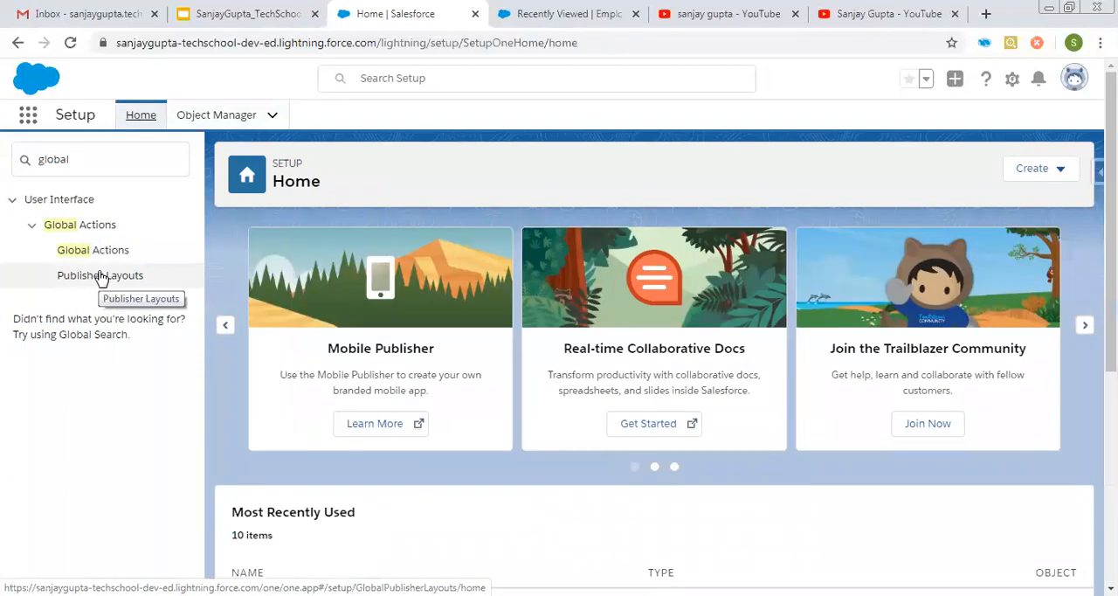
left_click(100, 275)
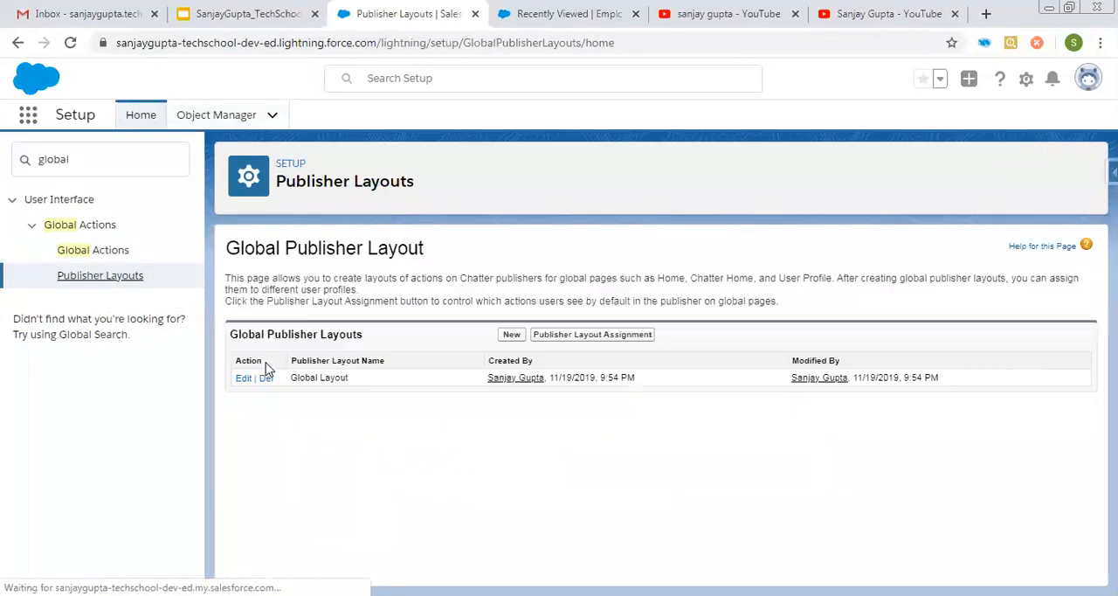
mouse_move(325, 387)
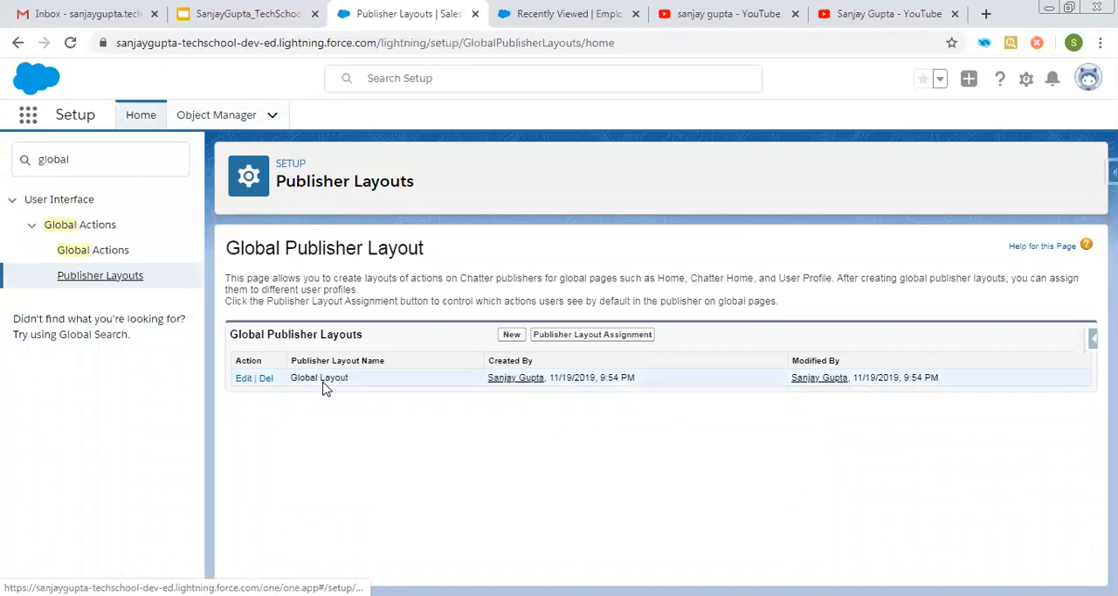
mouse_move(485, 360)
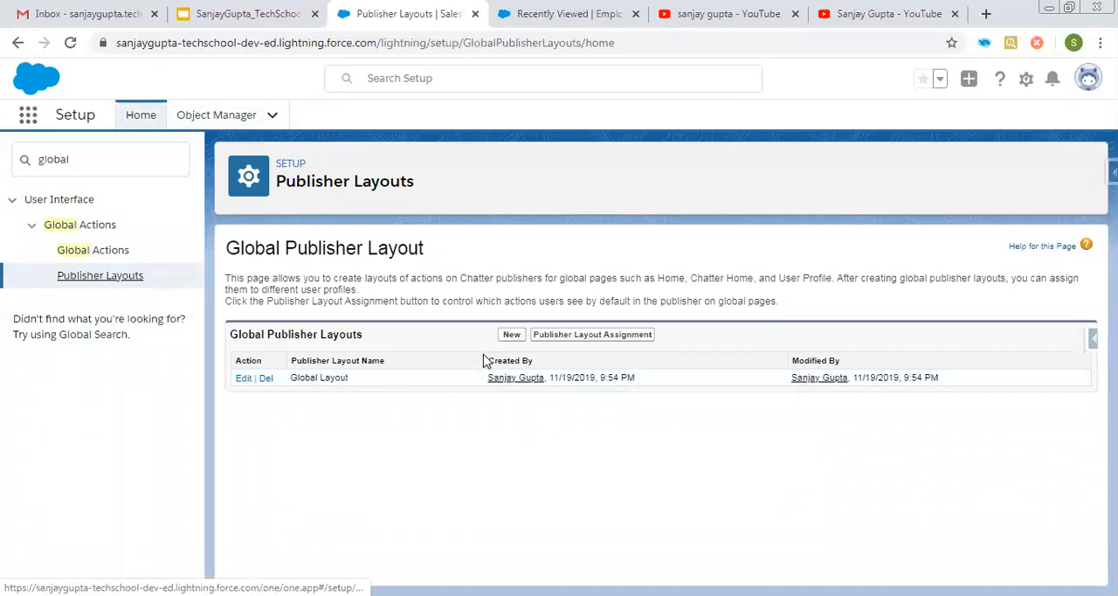
mouse_move(511, 334)
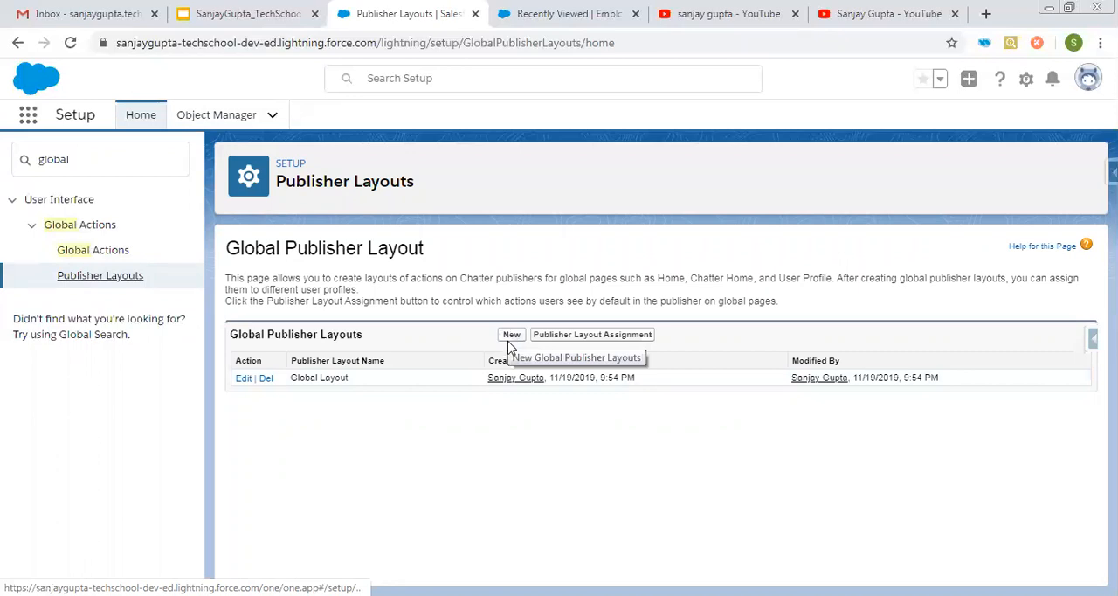
mouse_move(500, 340)
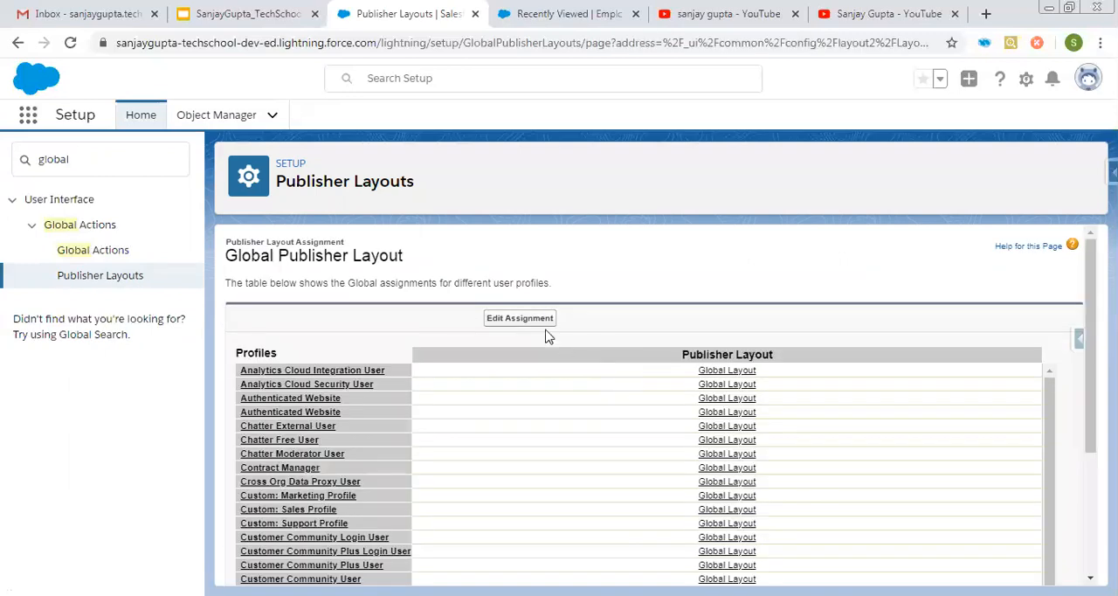
mouse_move(751, 377)
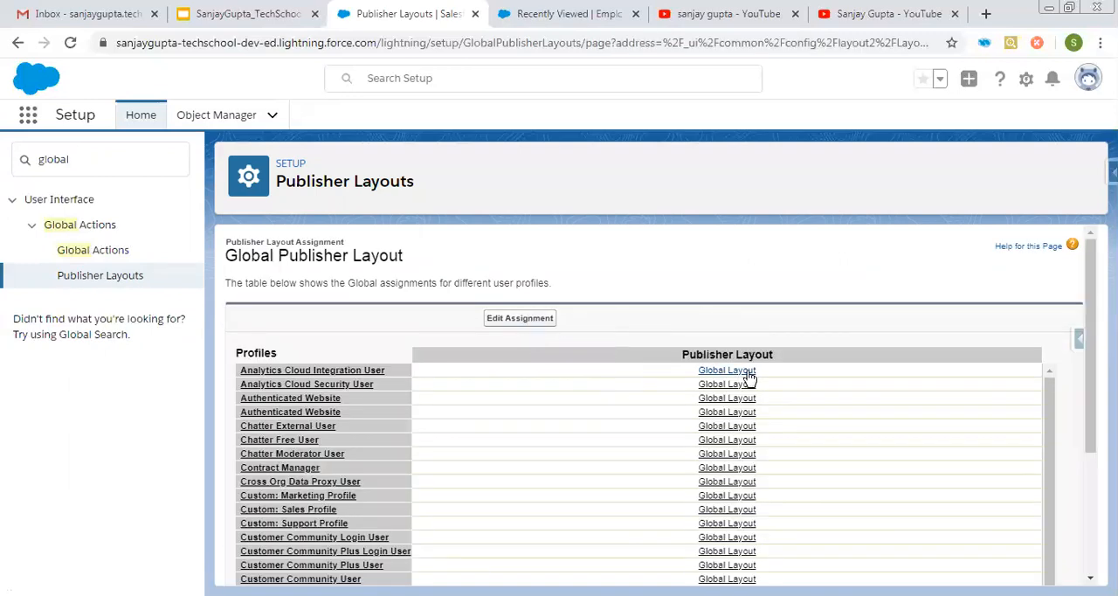
mouse_move(420, 318)
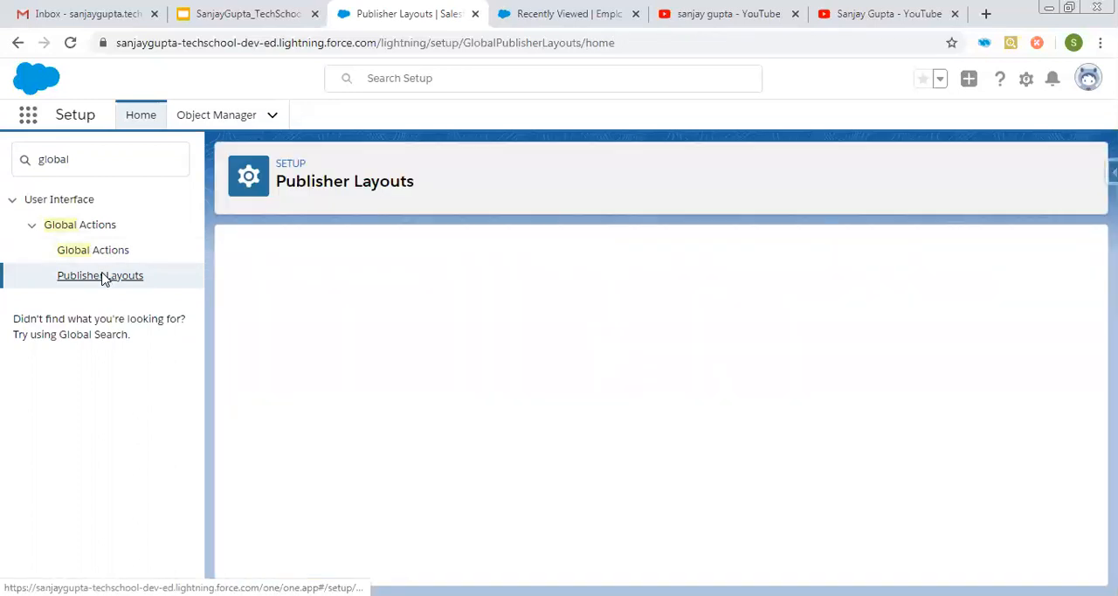
Add Create Employee to the Global Layout's Lightning Experience actions and save the layout.
left_click(99, 275)
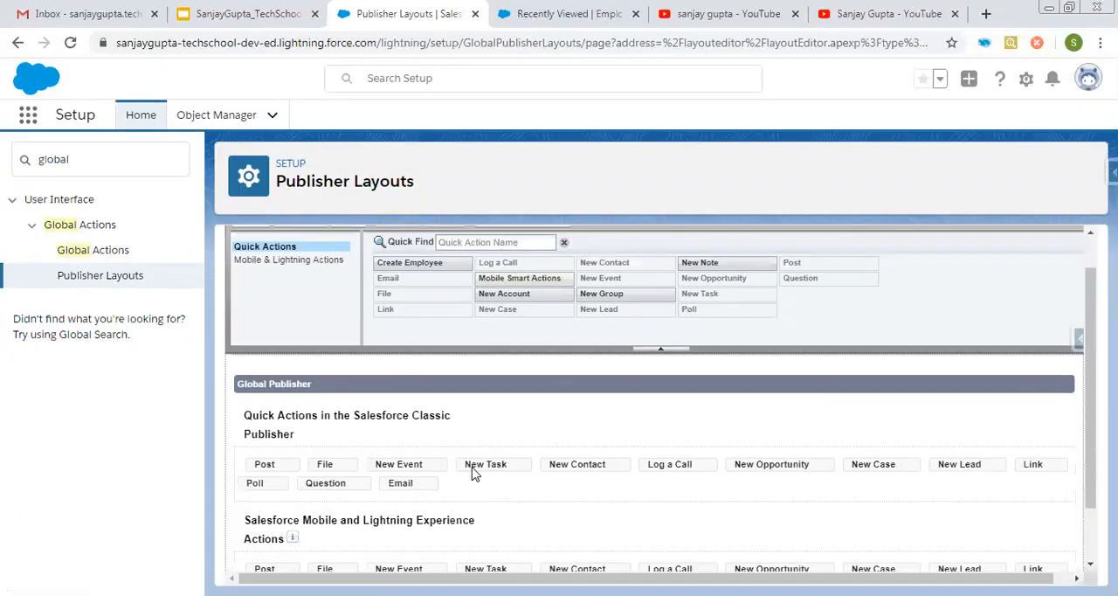
left_click(288, 283)
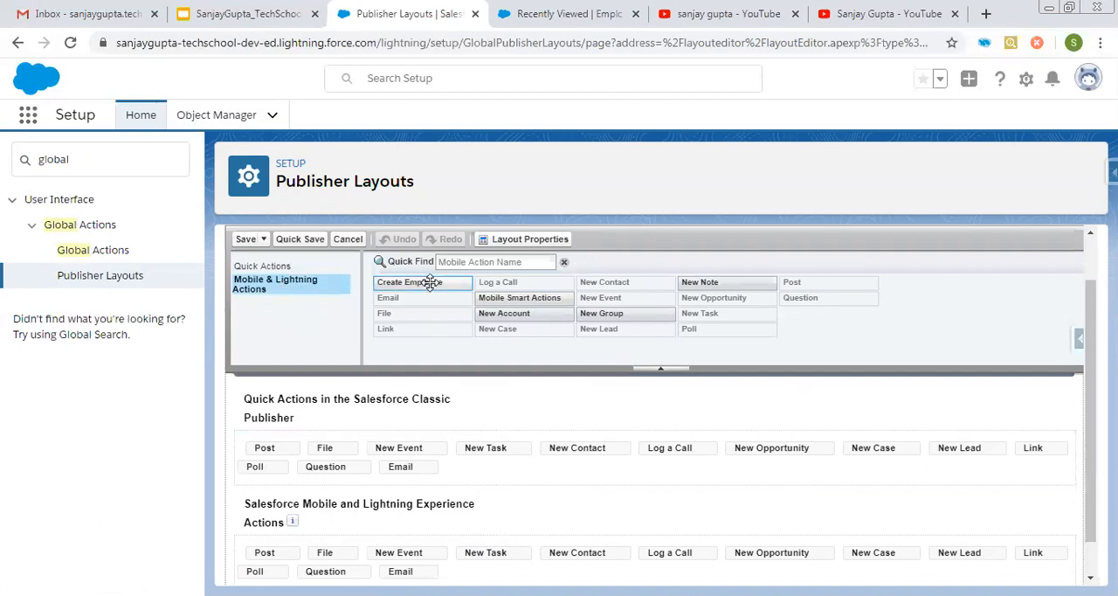
left_click_drag(423, 281, 307, 559)
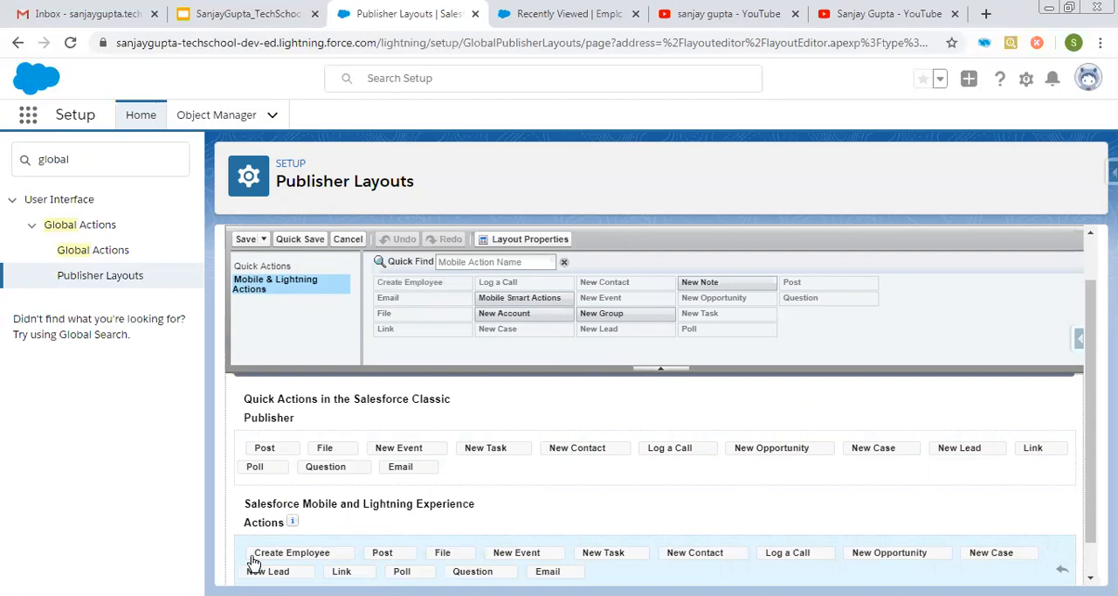
left_click(246, 239)
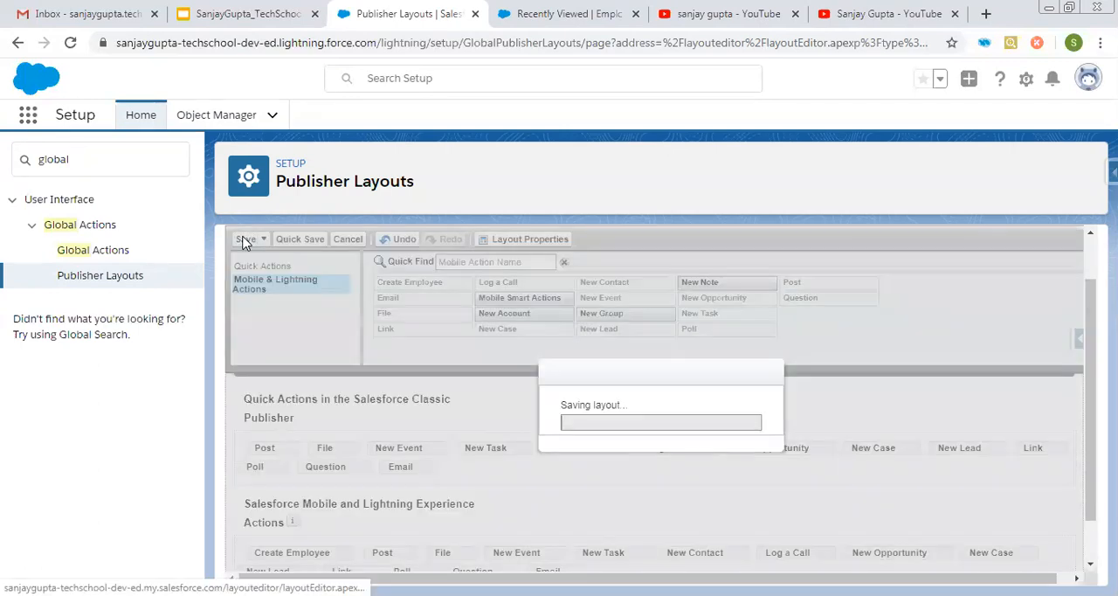
left_click(247, 239)
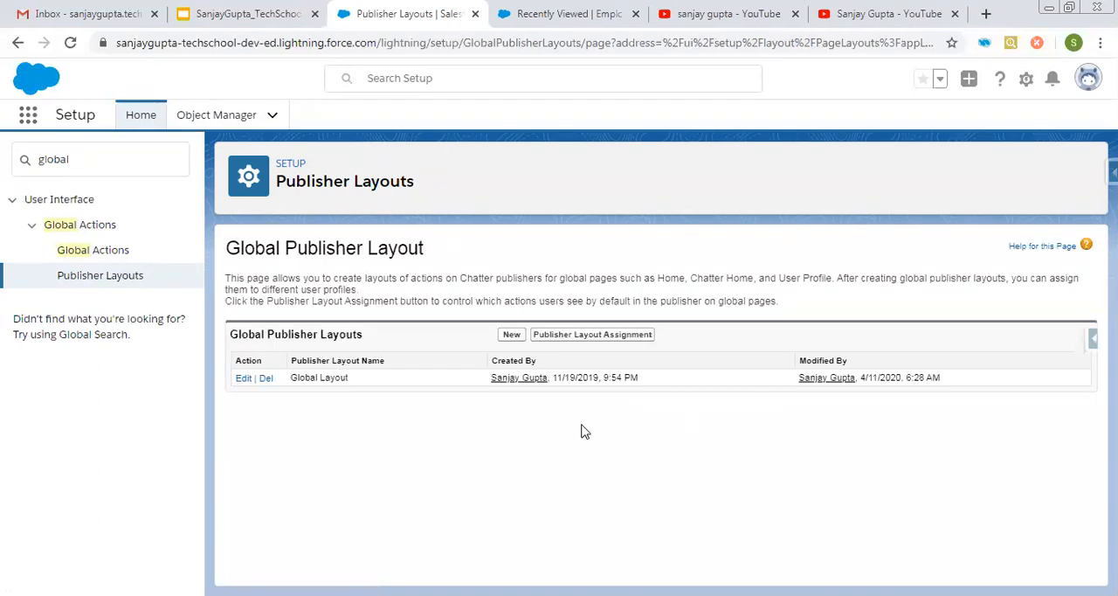
mouse_move(379, 392)
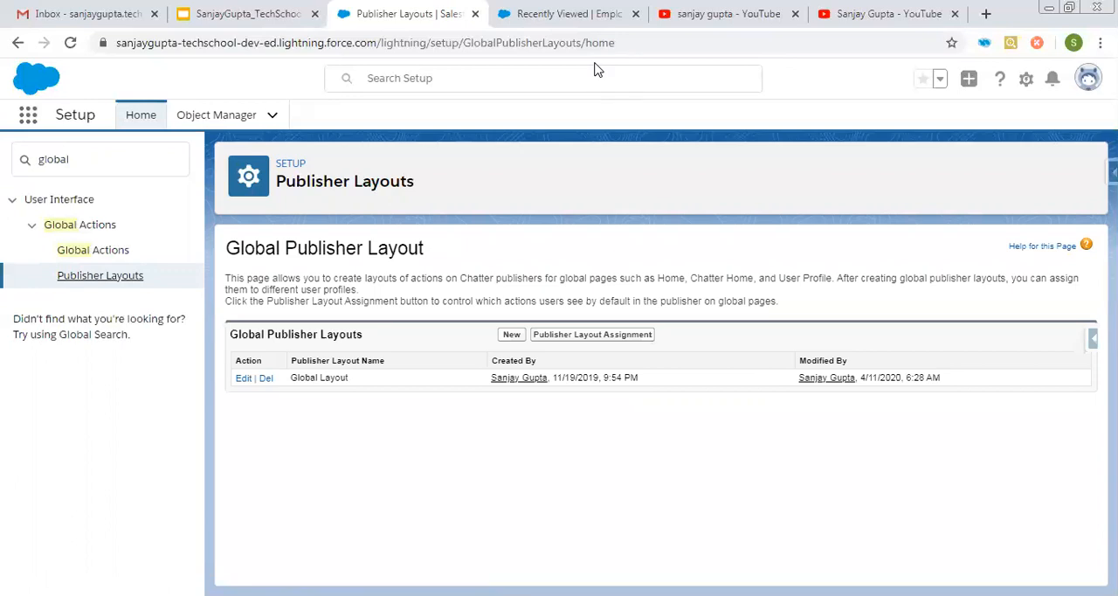
mouse_move(402, 166)
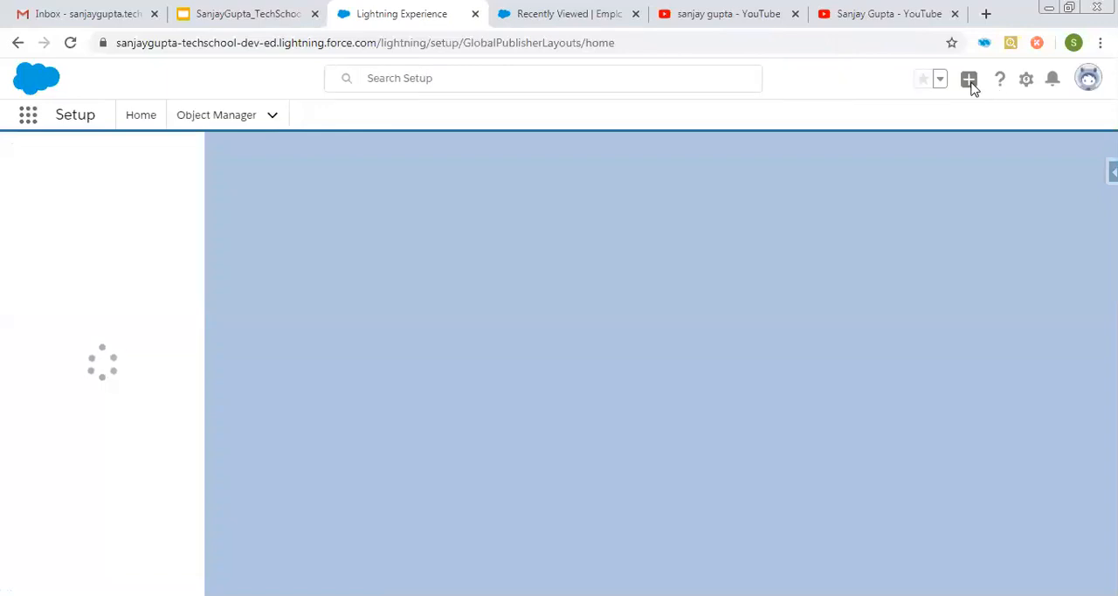
left_click(1002, 79)
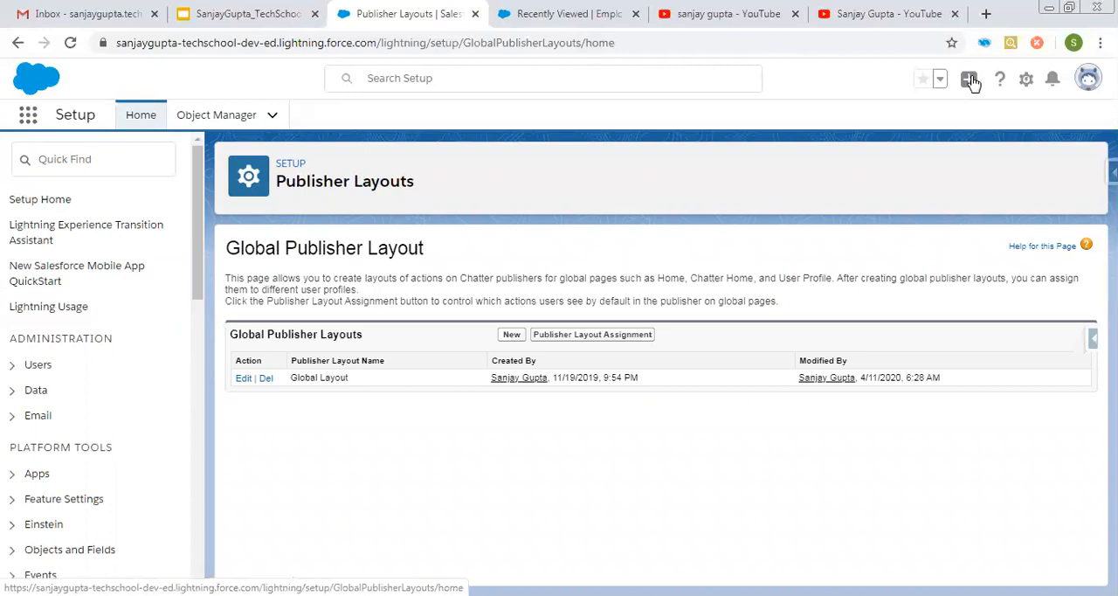
Launch Create Employee from the + menu and enter Employee ID 1010101 and Salary 10000.
left_click(971, 79)
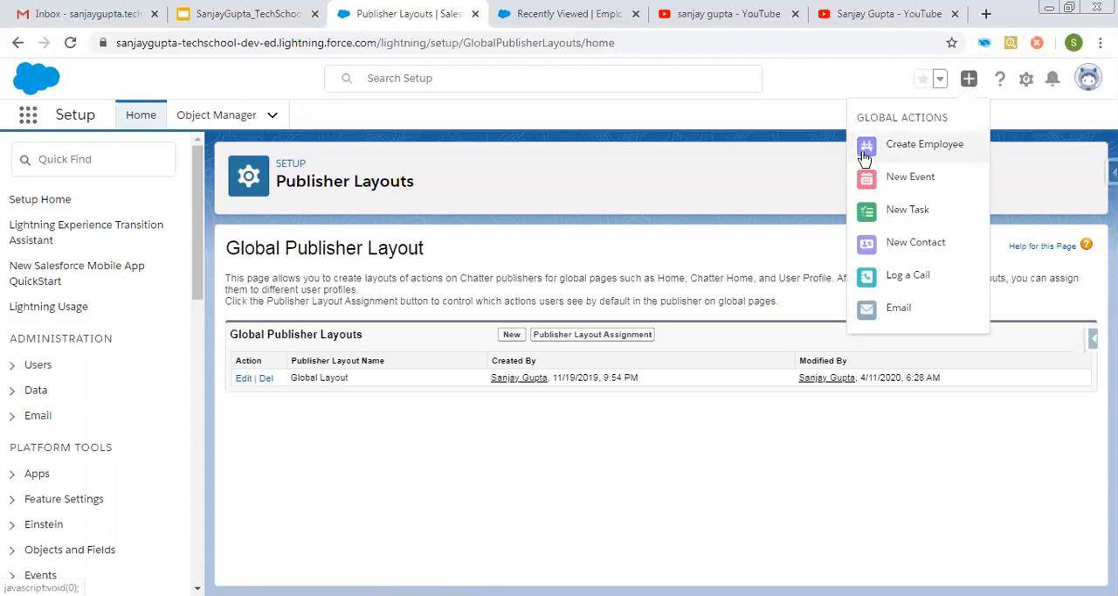
left_click(925, 144)
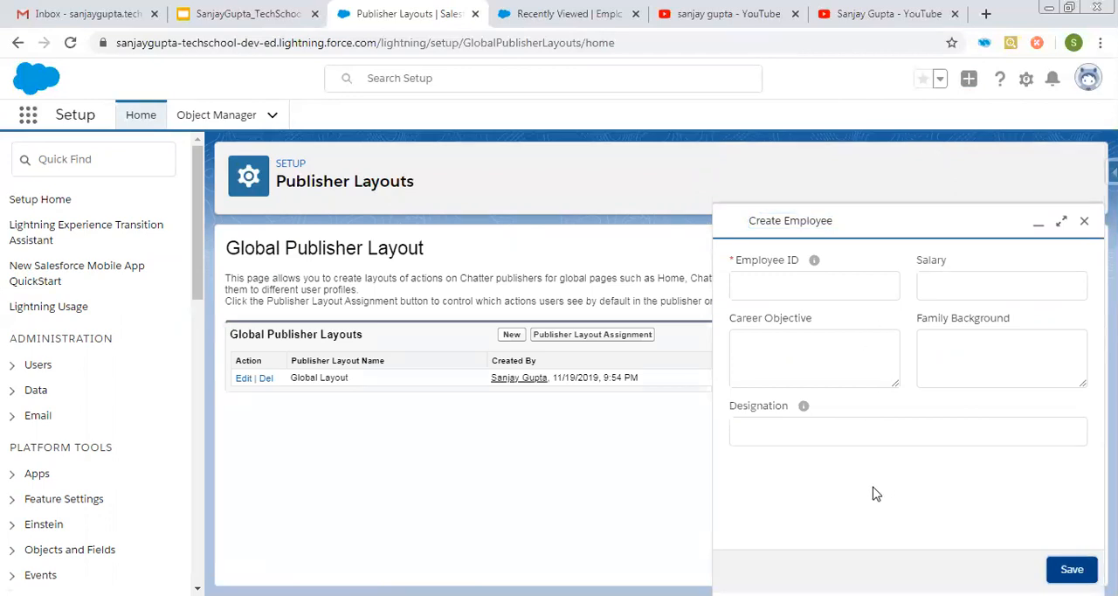
left_click(815, 286)
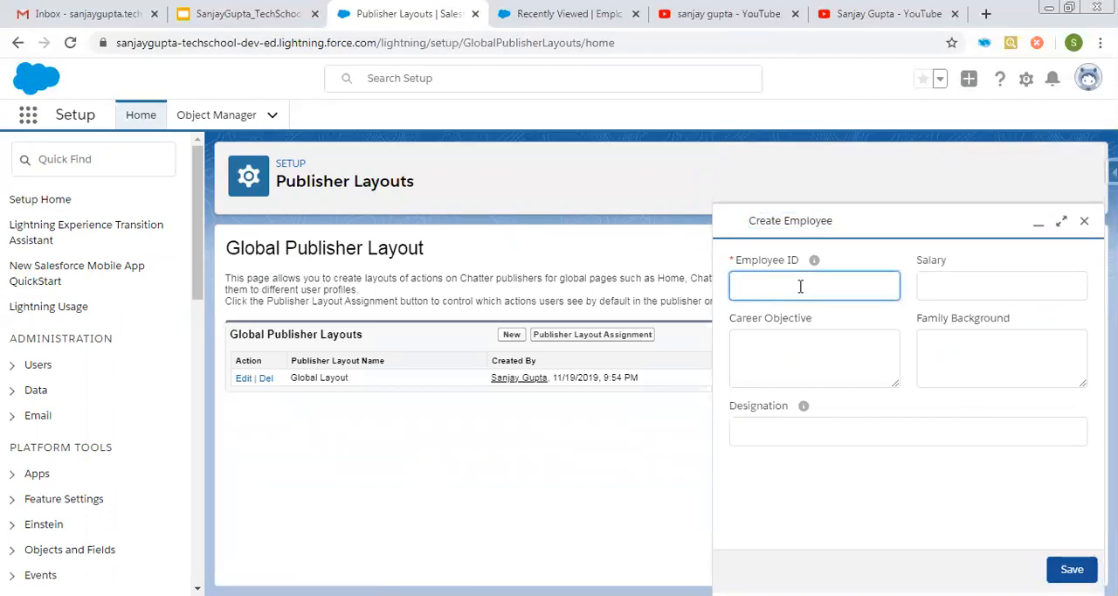
type("1")
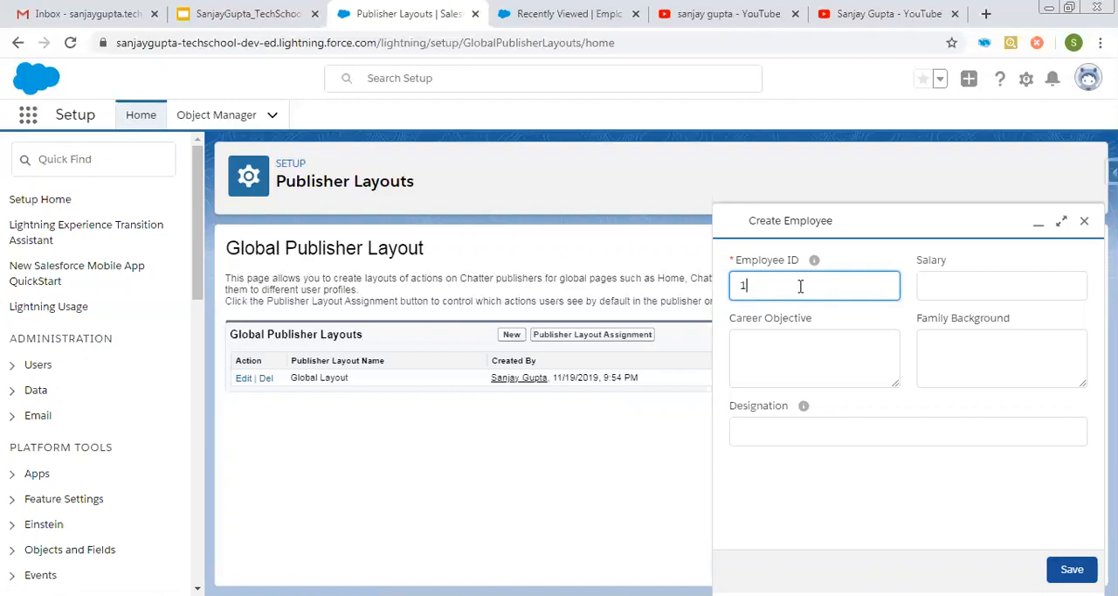
type("010101")
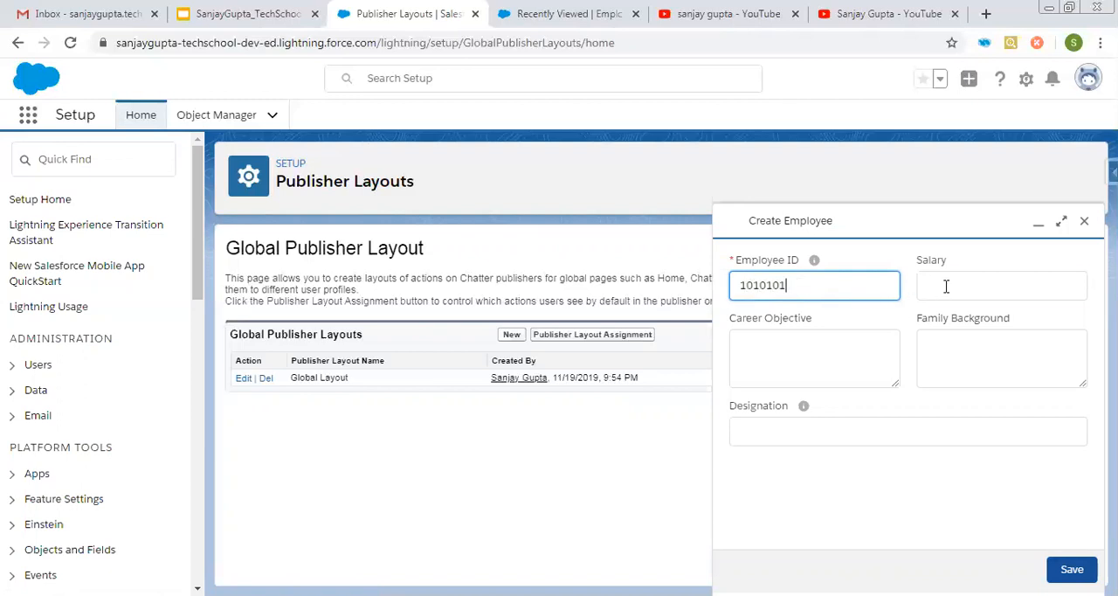
type("10000")
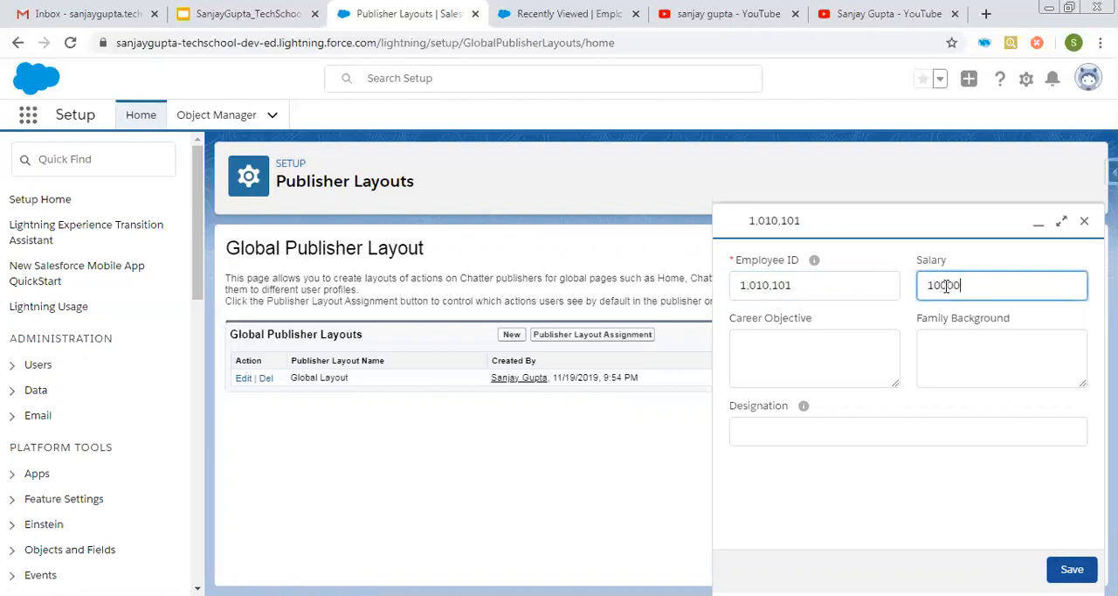
Enter 'Test' as Career Objective, save the employee record and dismiss the confirmation.
left_click(814, 357)
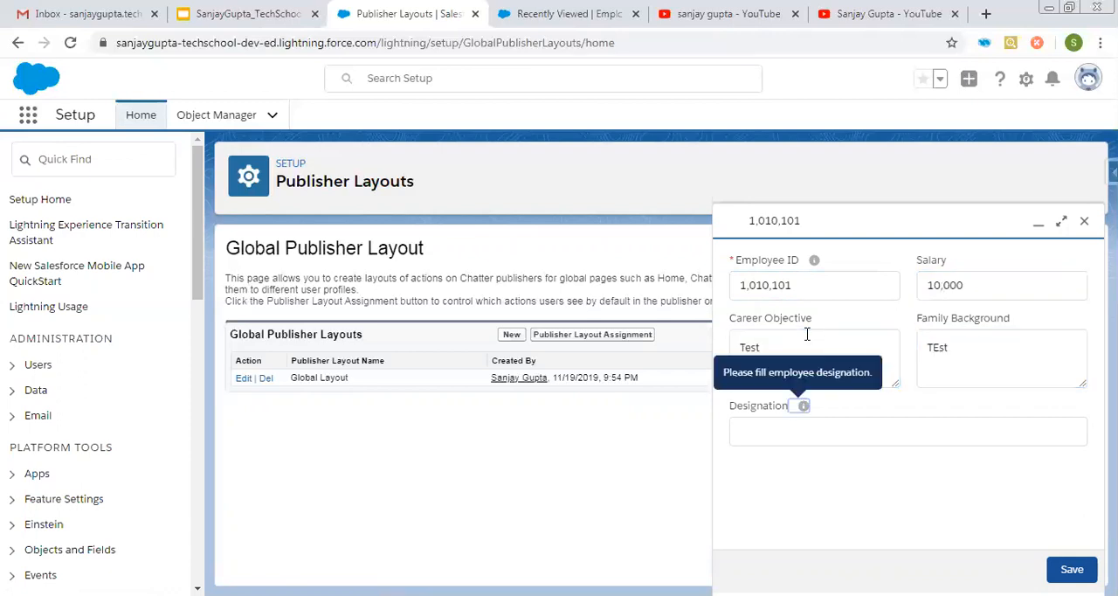
type("Test")
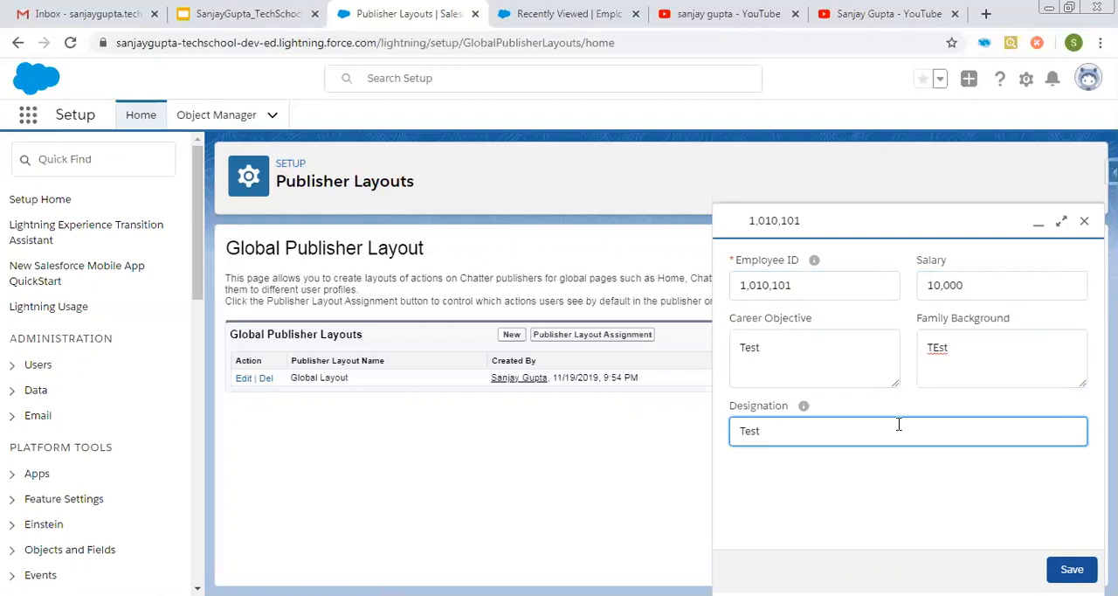
left_click(1074, 568)
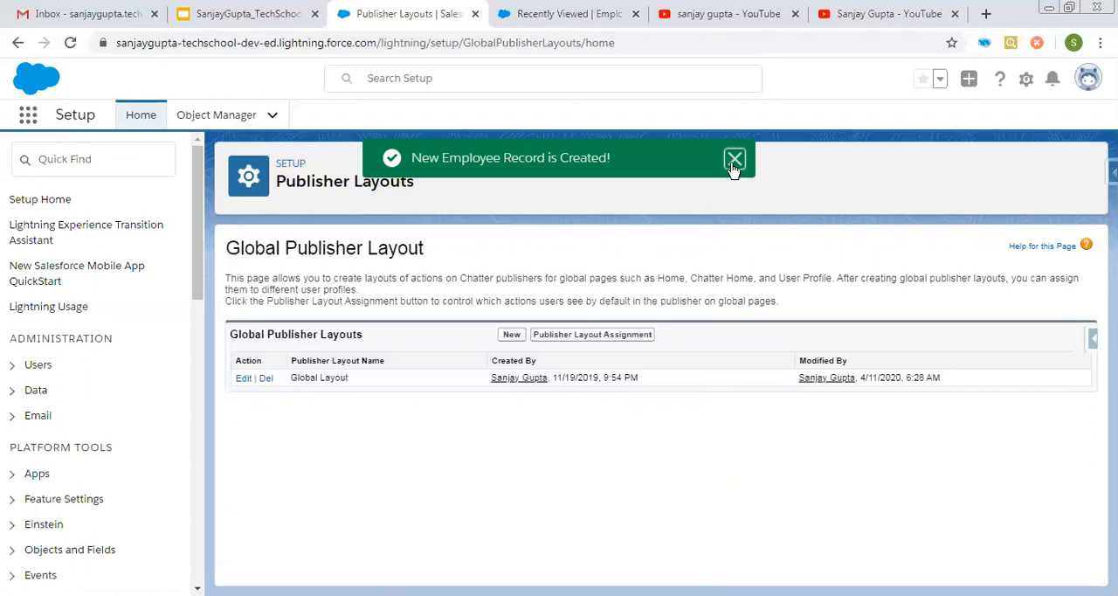
left_click(735, 158)
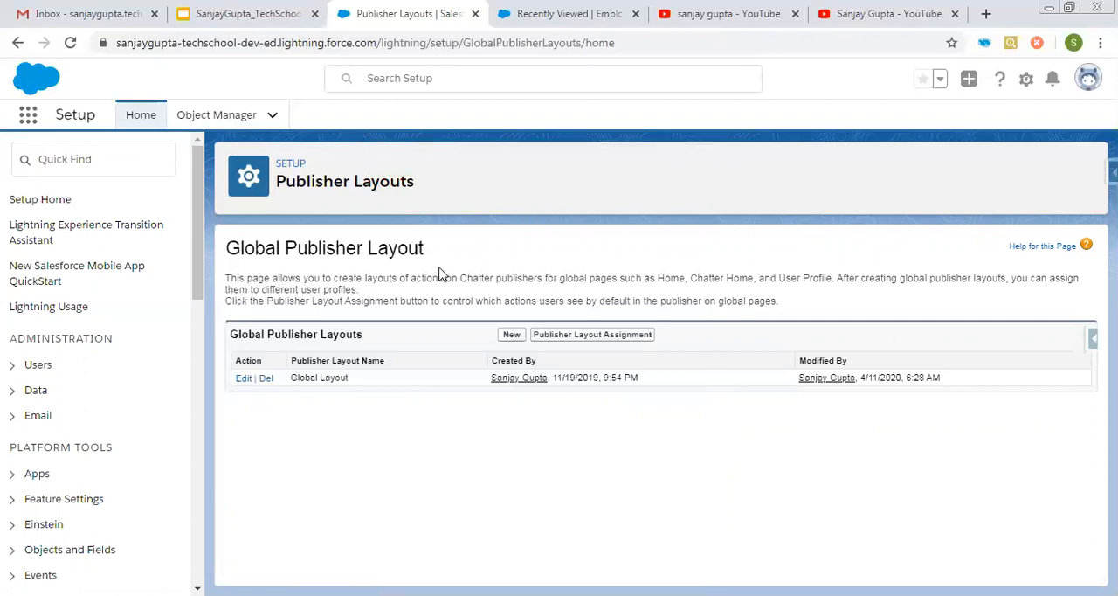
Refresh the Employees Recently Viewed list and view the new record E-0015's details.
left_click(567, 13)
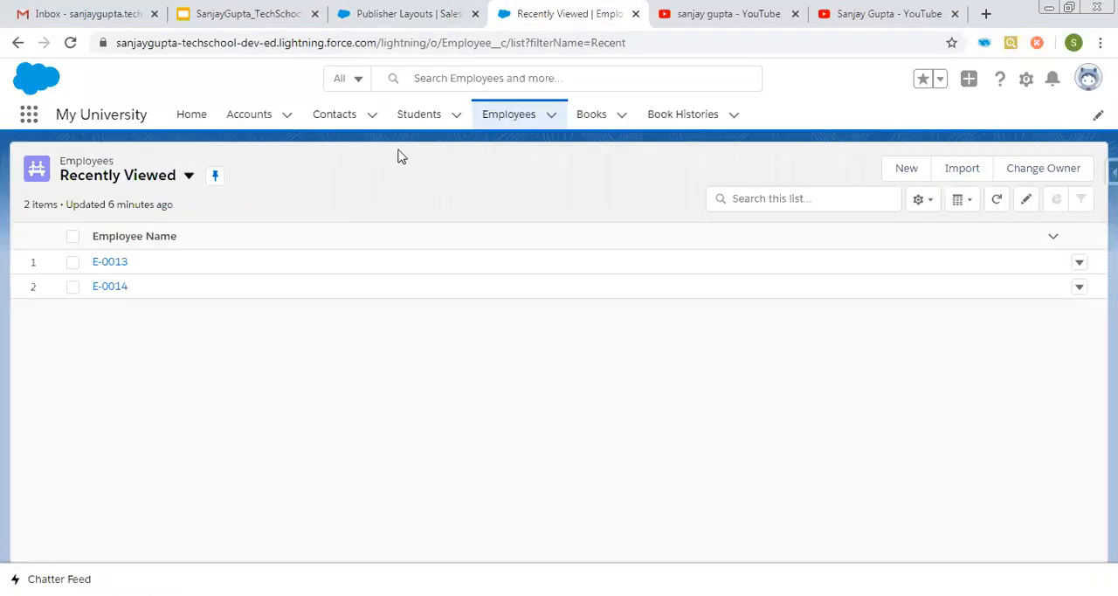
left_click(70, 42)
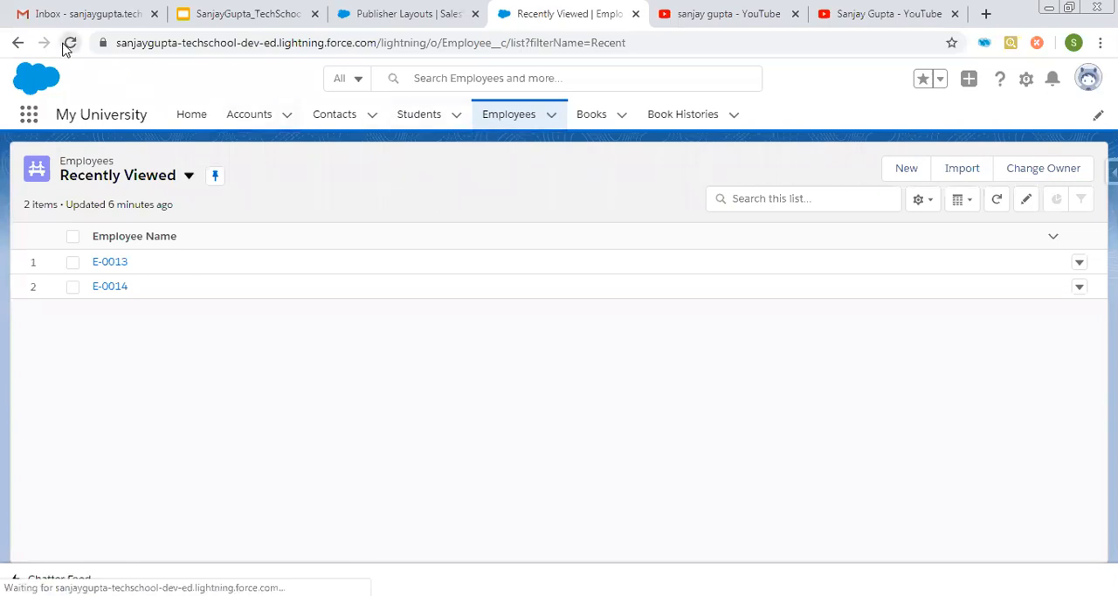
left_click(75, 43)
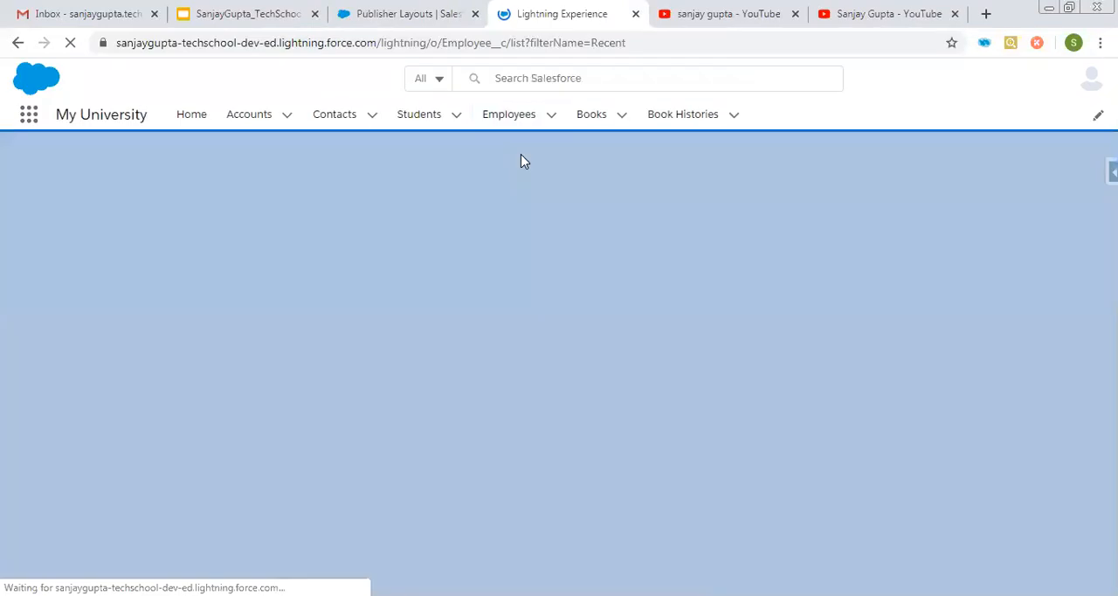
left_click(509, 113)
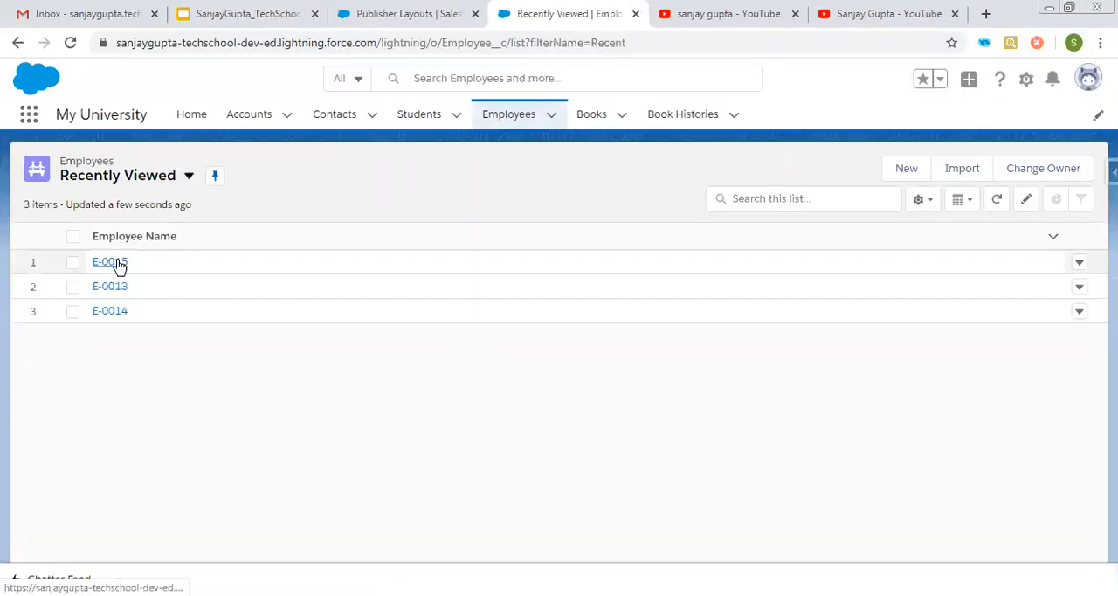
left_click(107, 261)
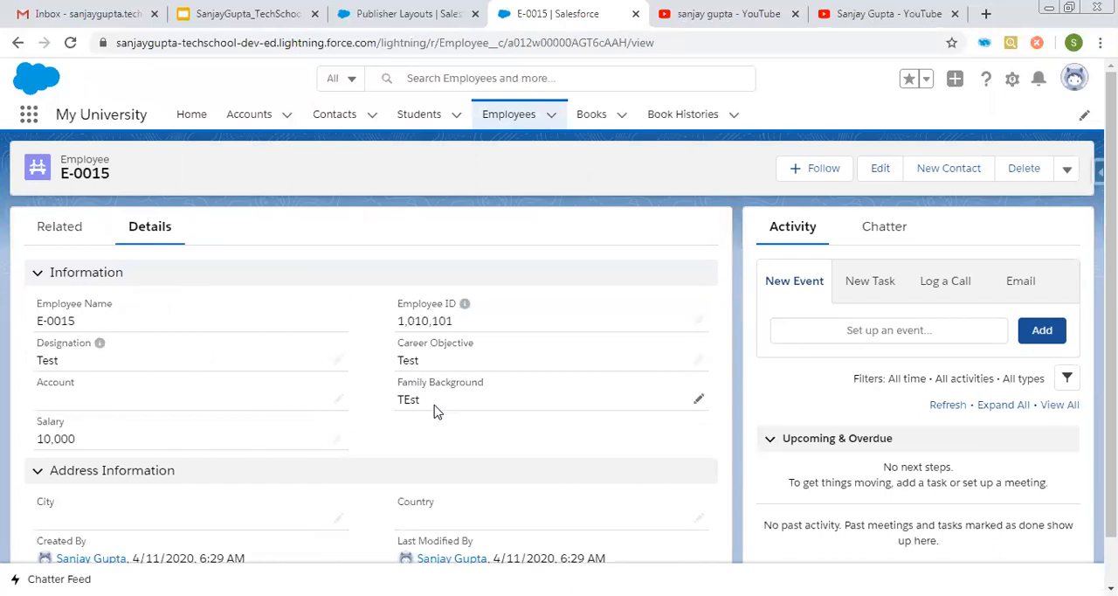
mouse_move(424, 426)
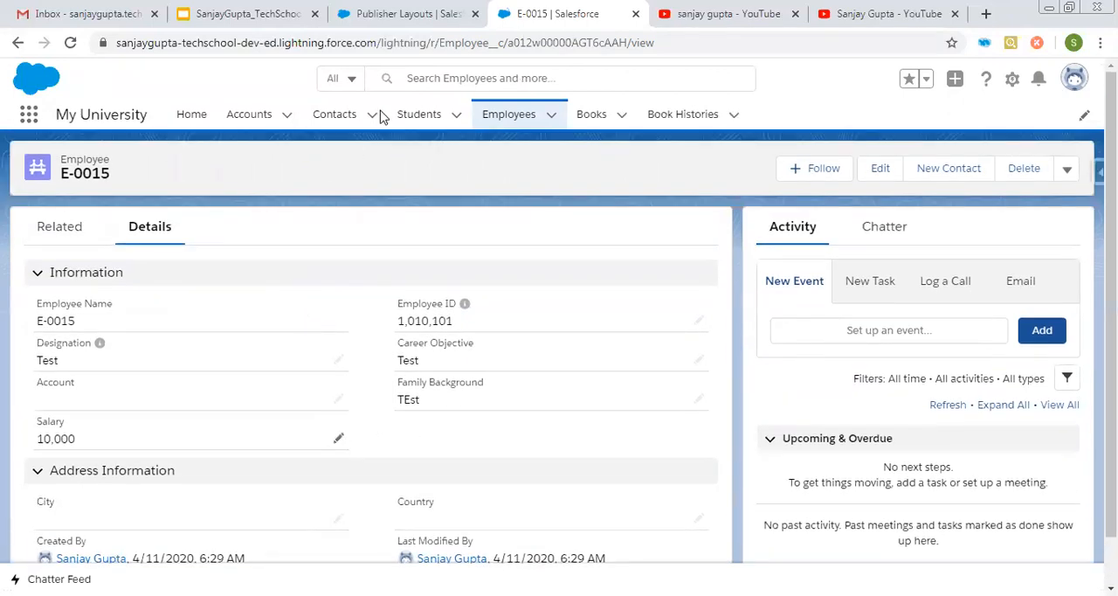
left_click(955, 79)
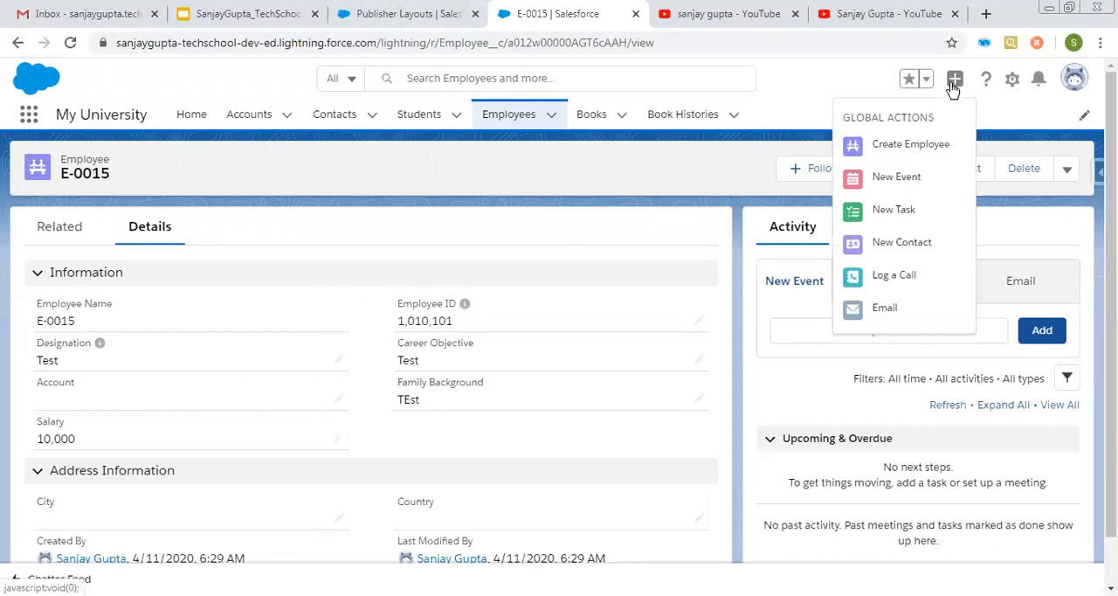
Return to Global Actions via Quick Find 'global', start a New Action and cancel it.
left_click(415, 13)
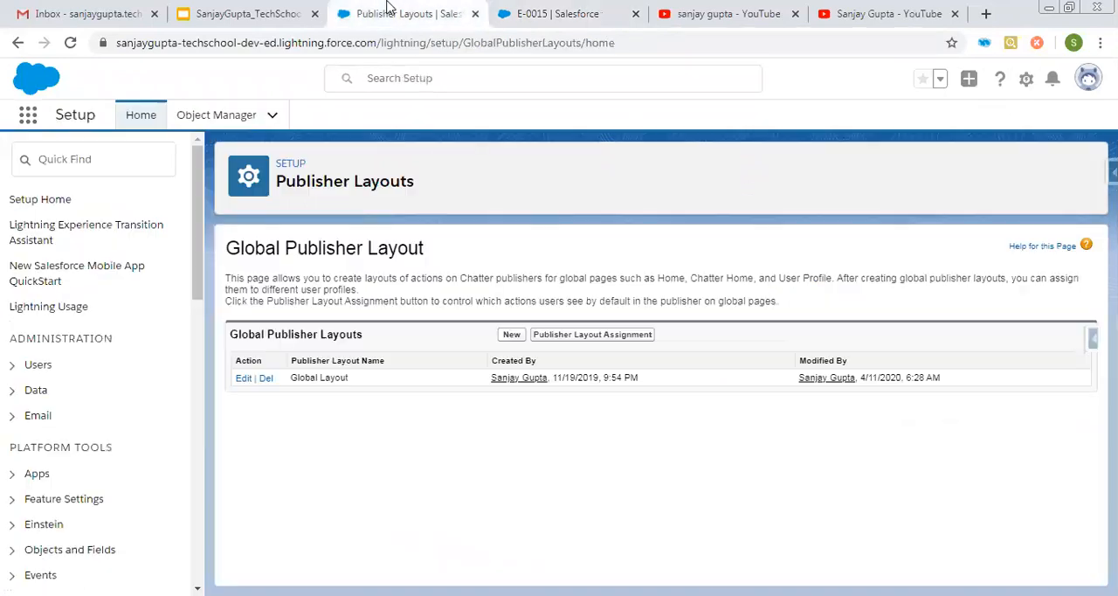
mouse_move(511, 278)
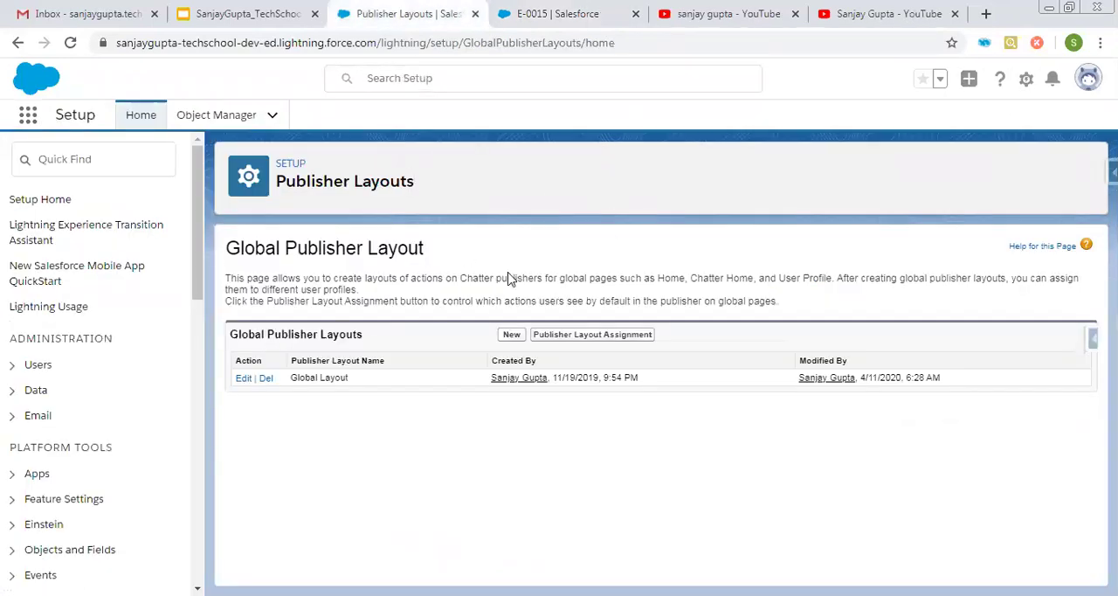
mouse_move(351, 319)
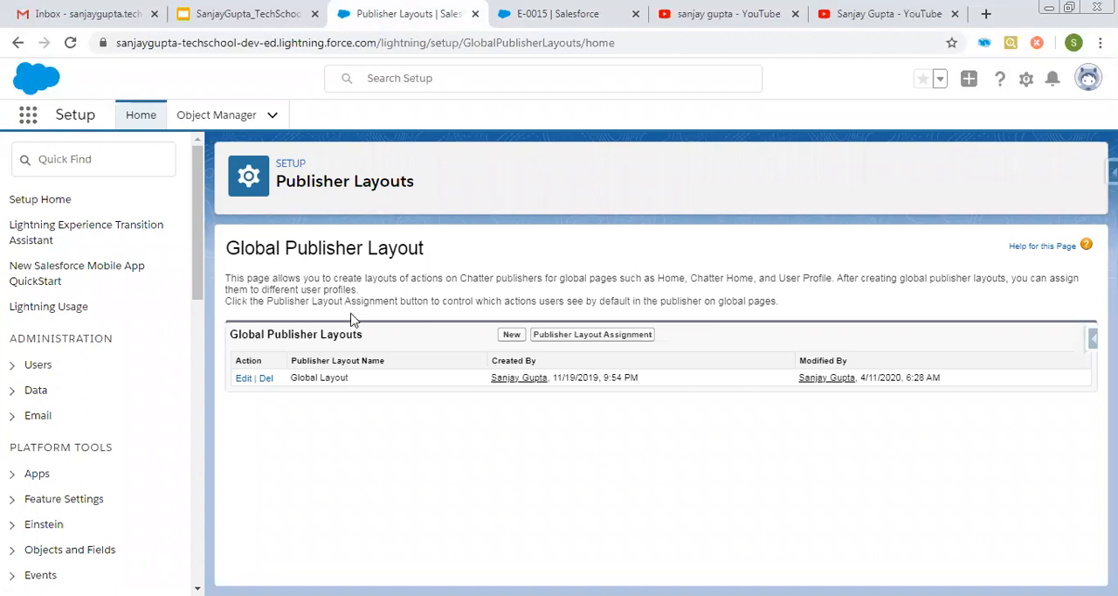
left_click(94, 159)
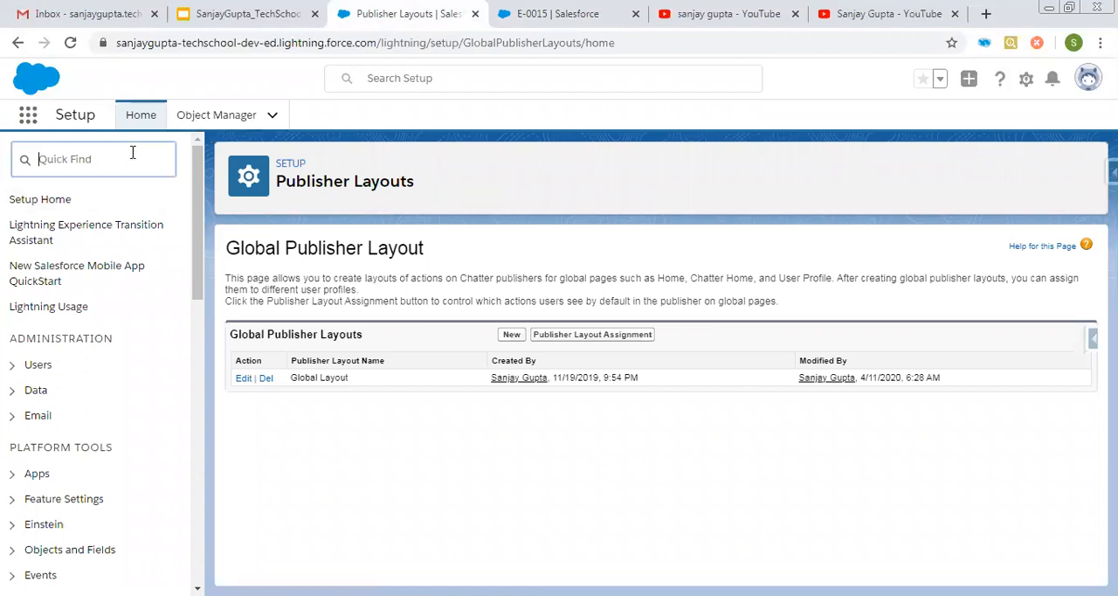
type("global")
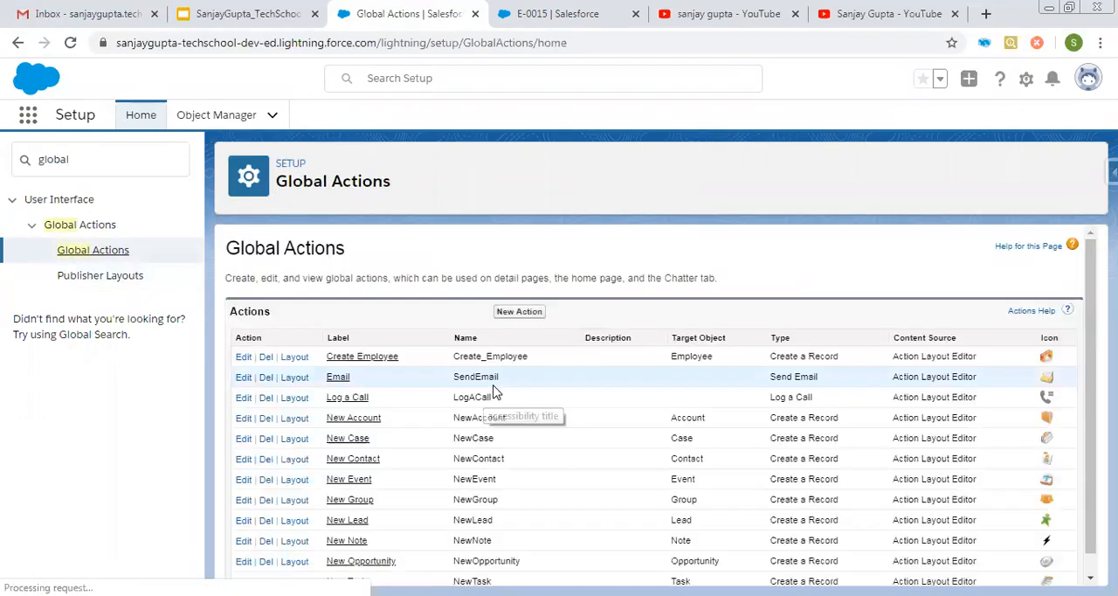
left_click(519, 311)
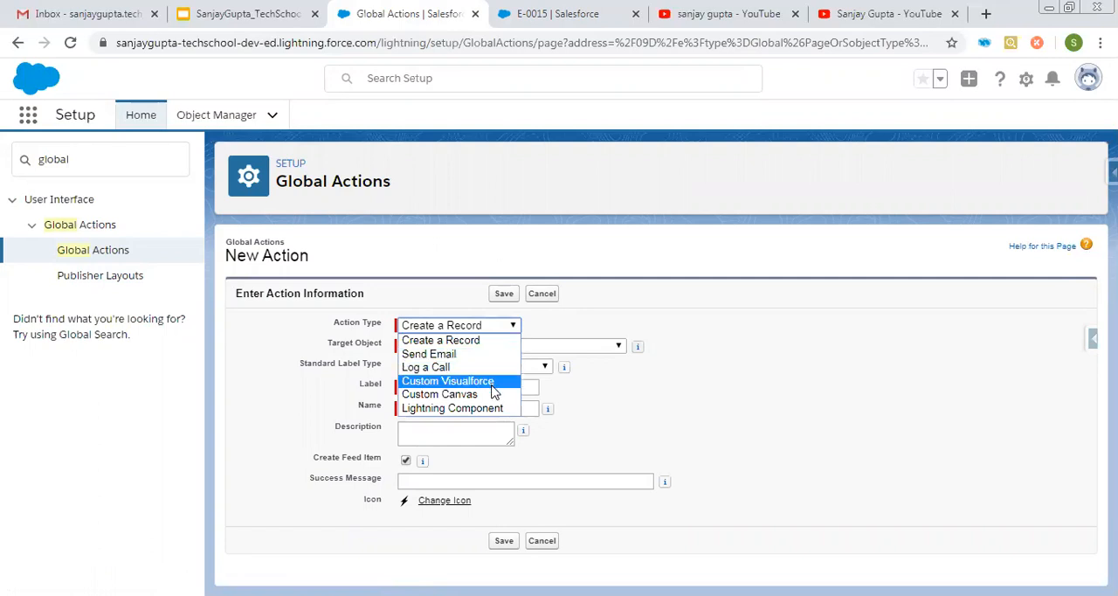
mouse_move(502, 415)
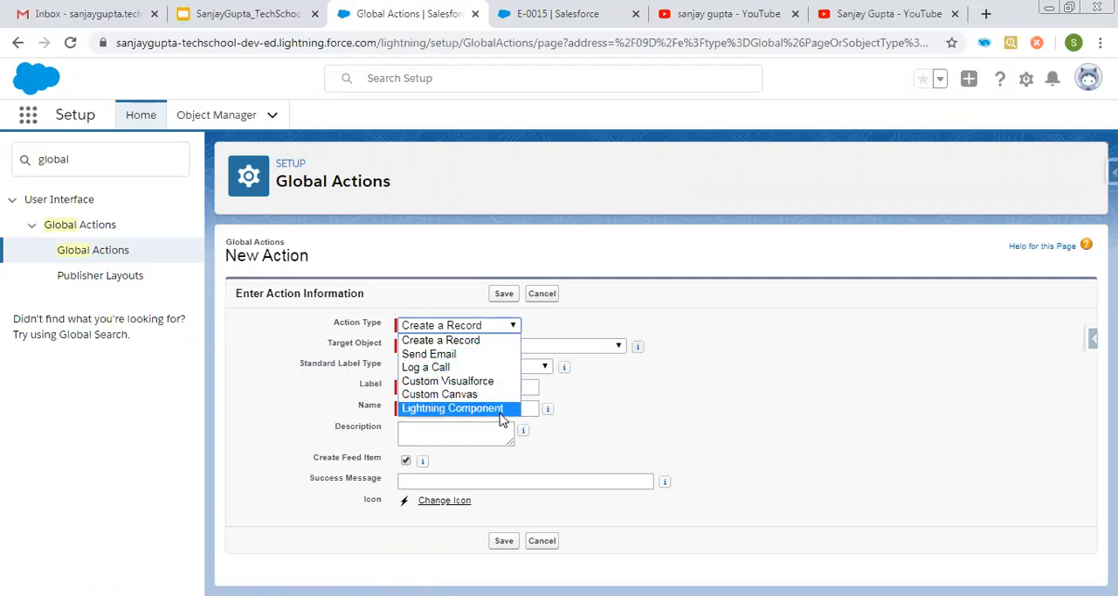
mouse_move(487, 363)
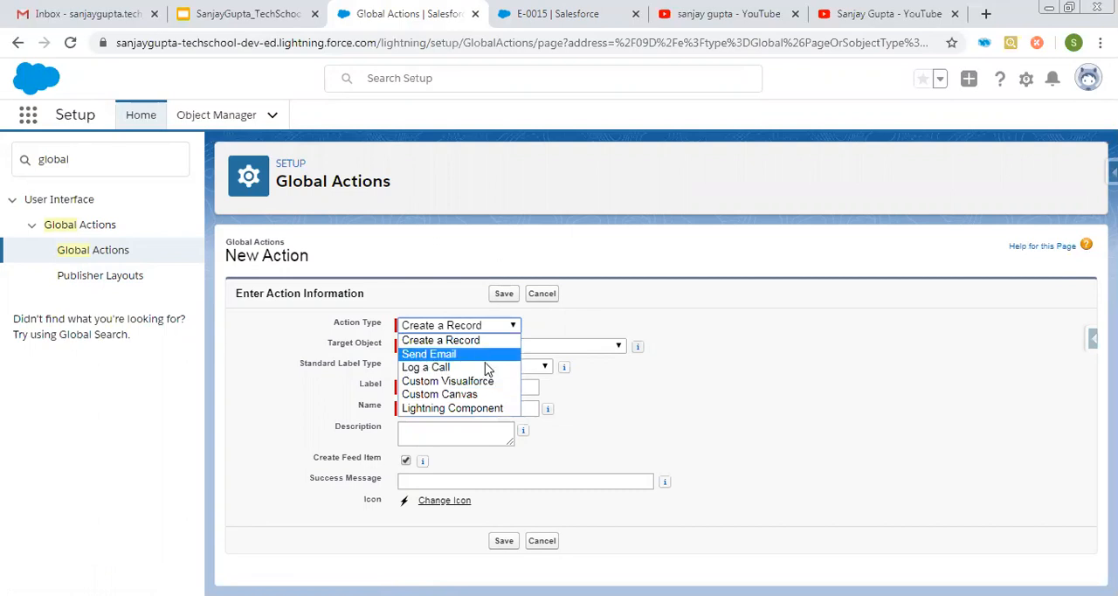
left_click(441, 339)
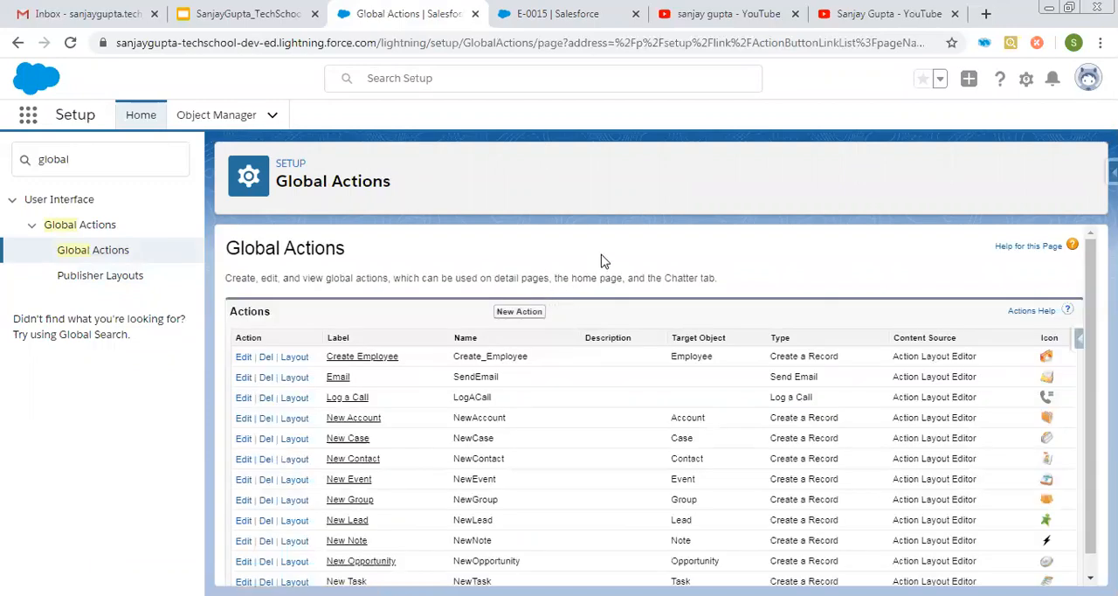
mouse_move(555, 303)
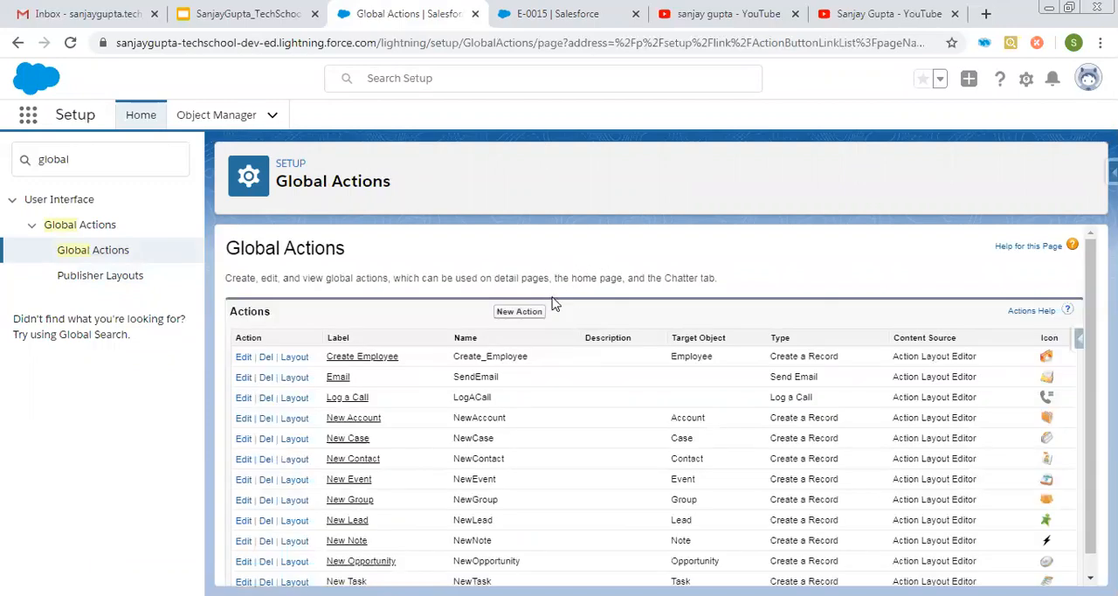
scroll("down", 3)
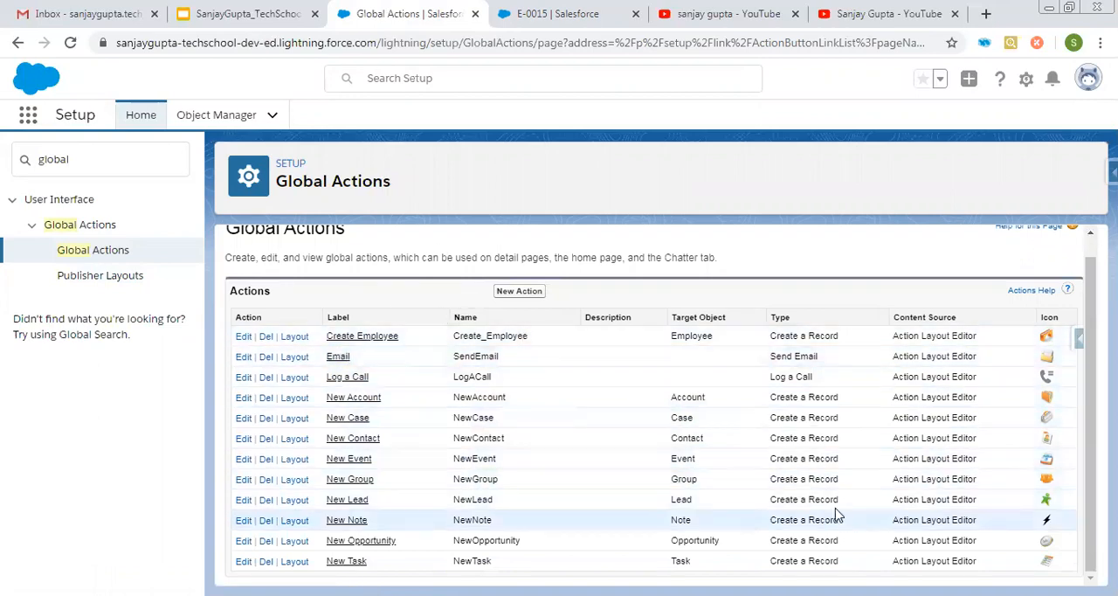
left_click(967, 78)
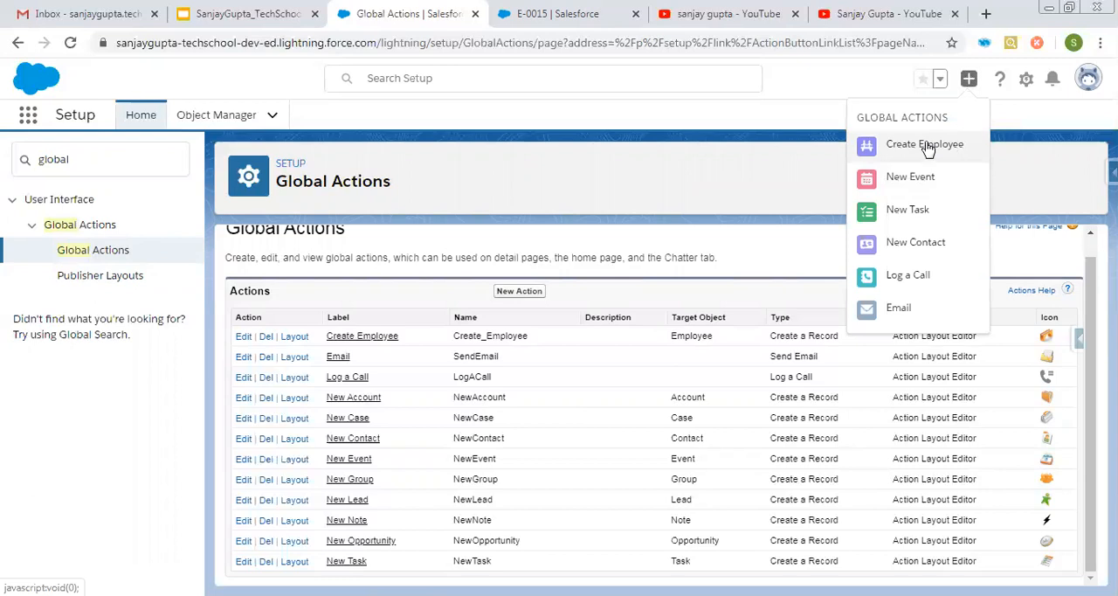
mouse_move(926, 147)
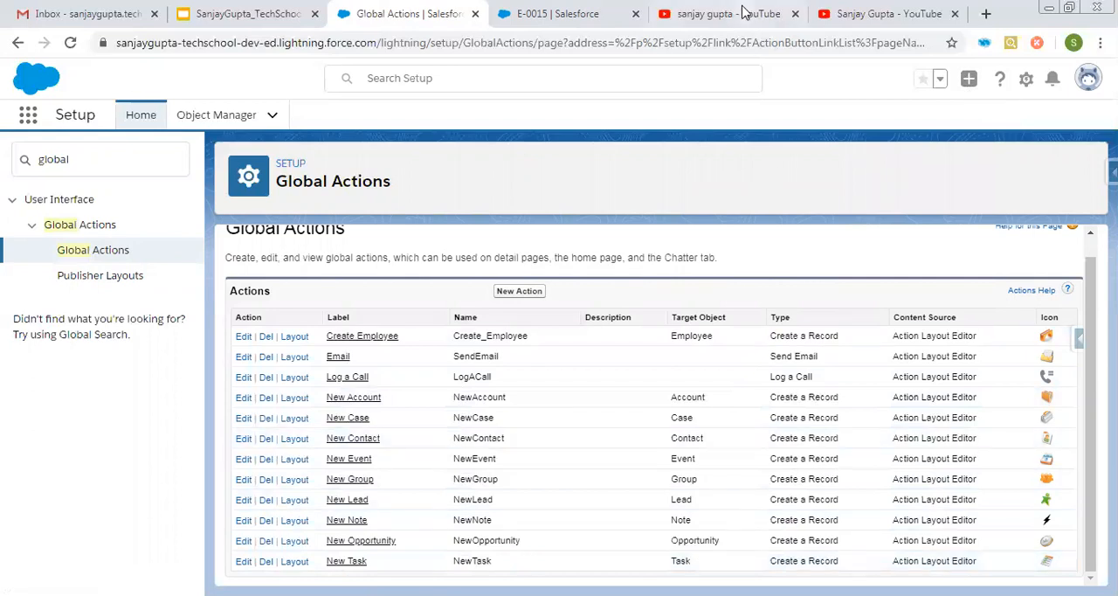
left_click(728, 14)
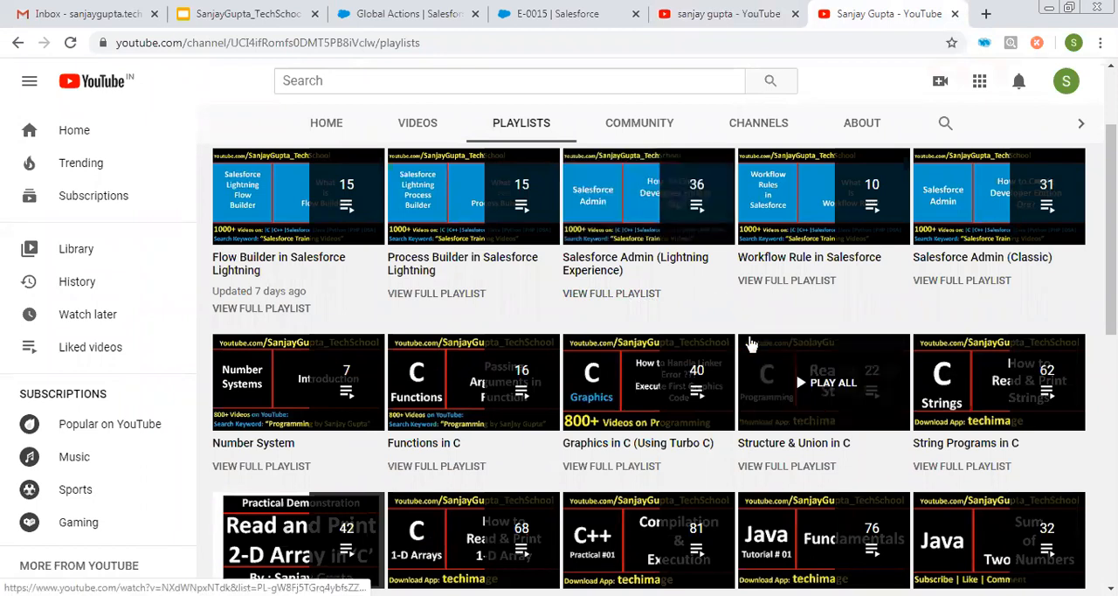
mouse_move(782, 315)
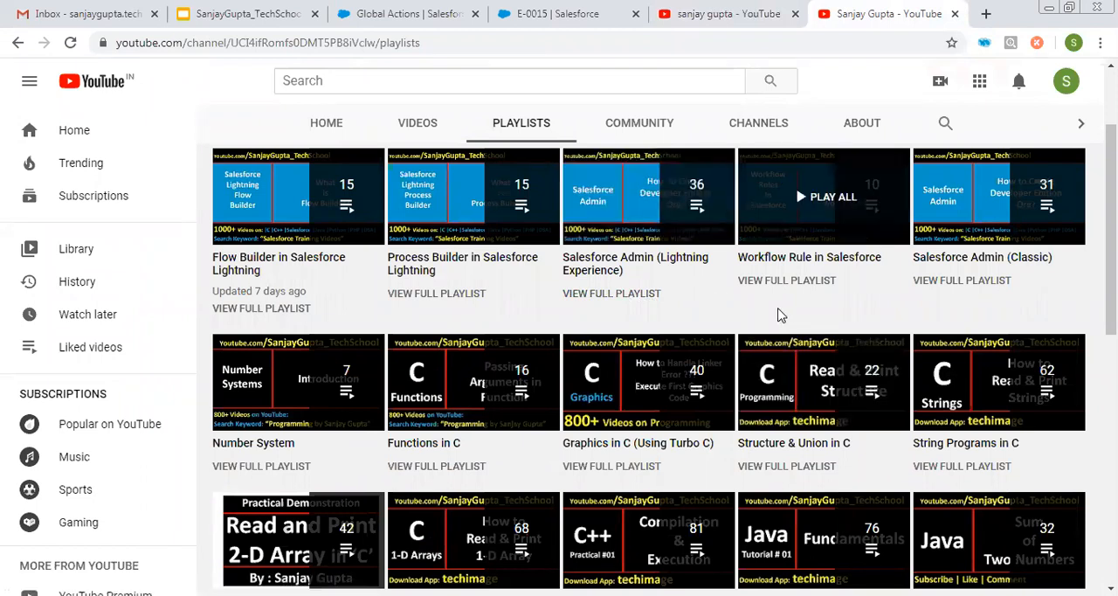
mouse_move(823, 196)
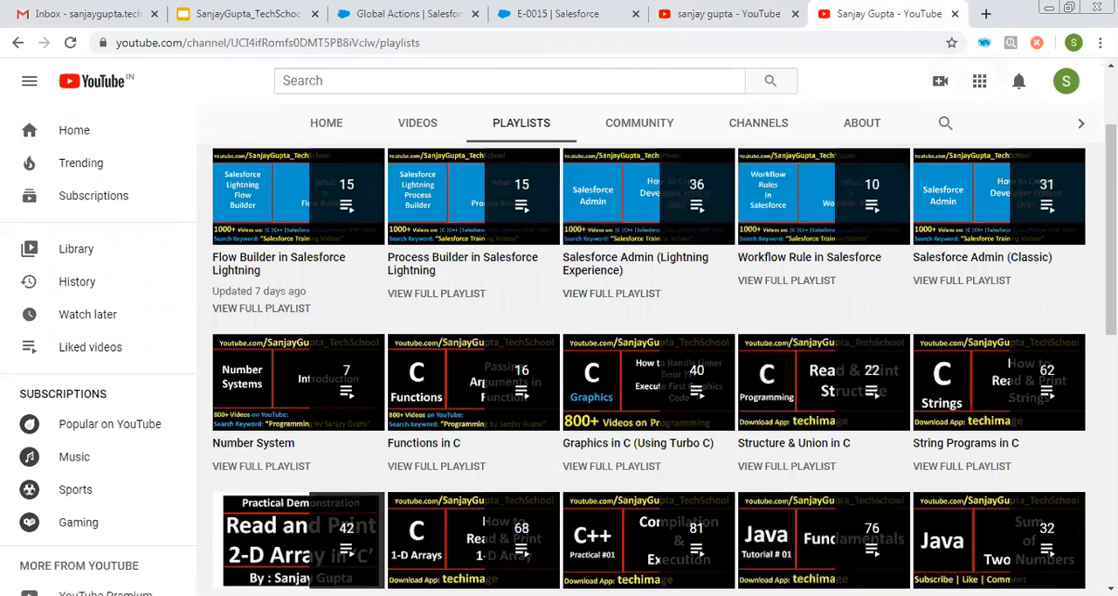